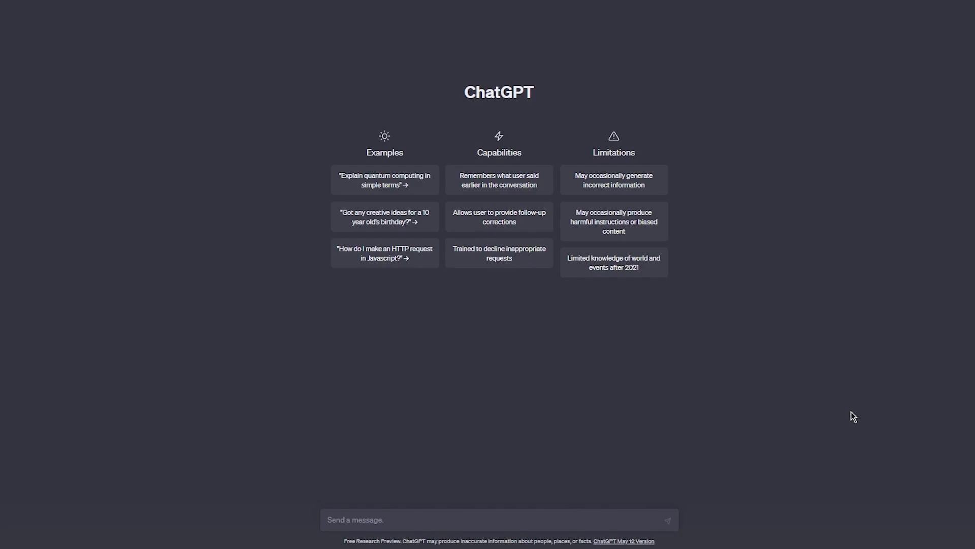
pyautogui.moveTo(415, 517)
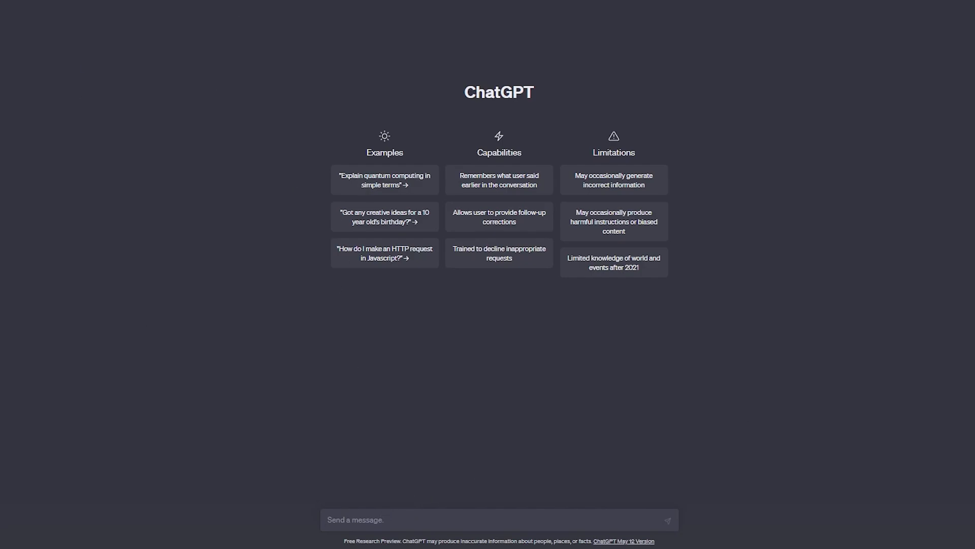
pyautogui.moveTo(570, 417)
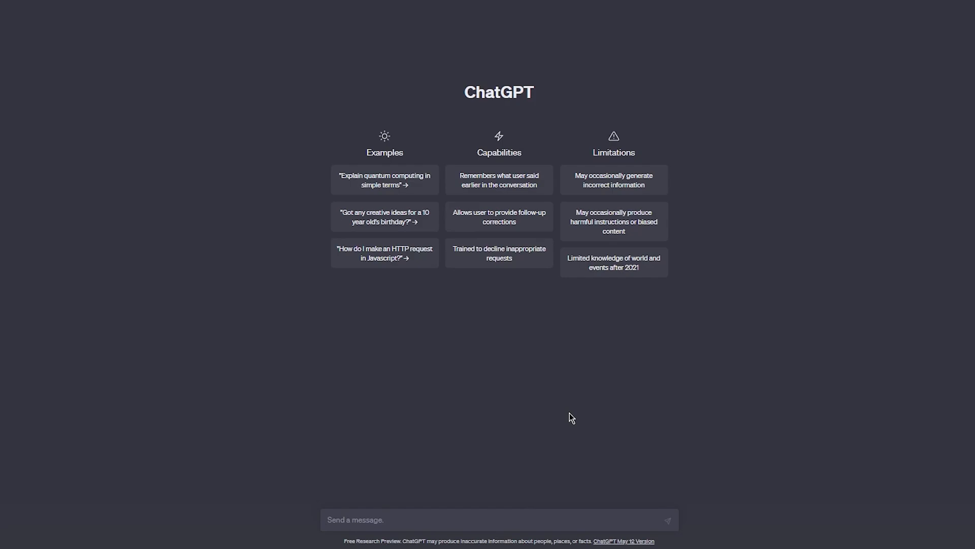
# - Type a greeting and ask for an anime-channel script explaining Bleach's Hueco Mundo arc
pyautogui.write('hi.')
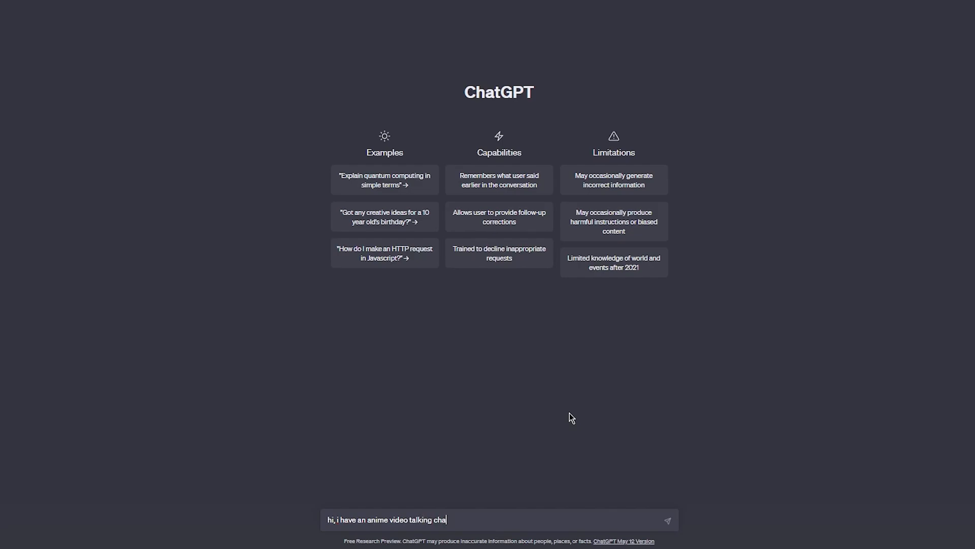
pyautogui.write('nnel,')
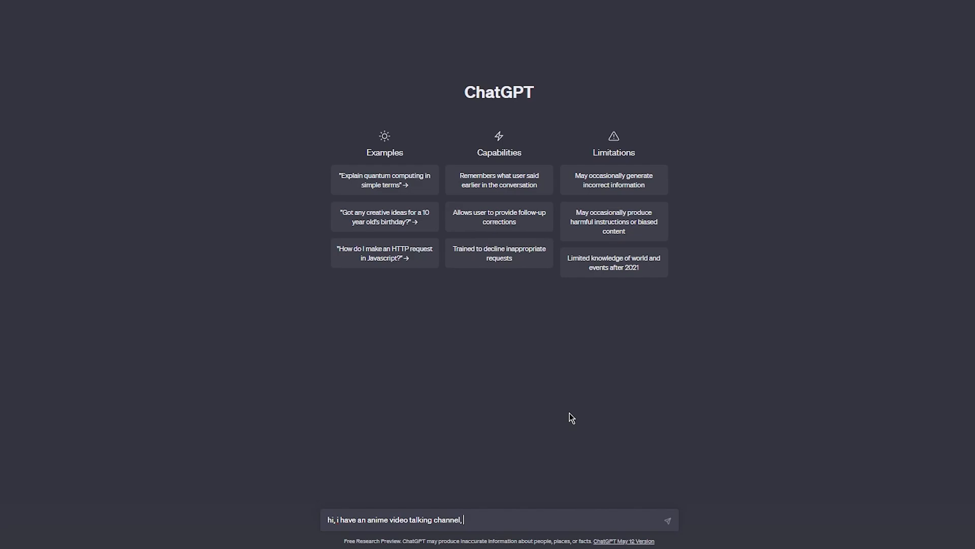
pyautogui.write('can you')
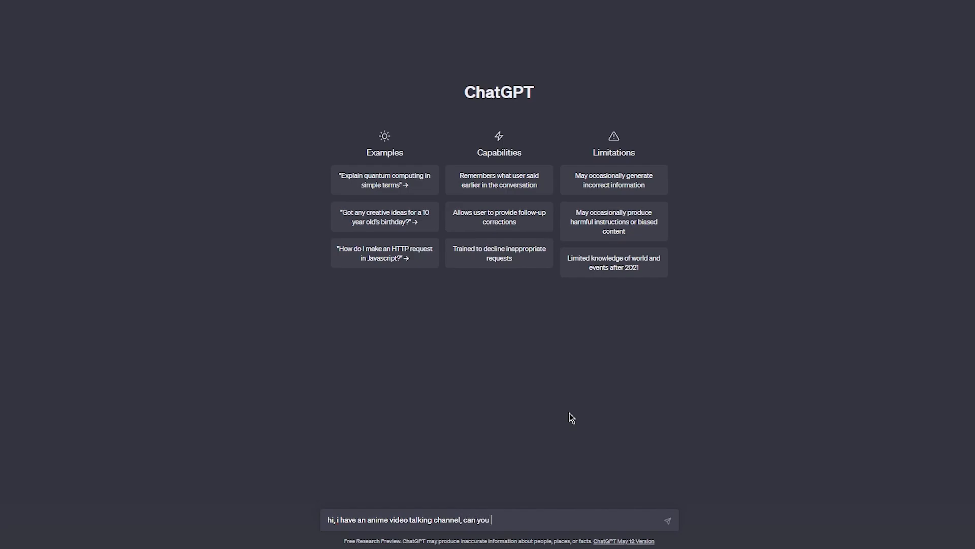
pyautogui.write('write me')
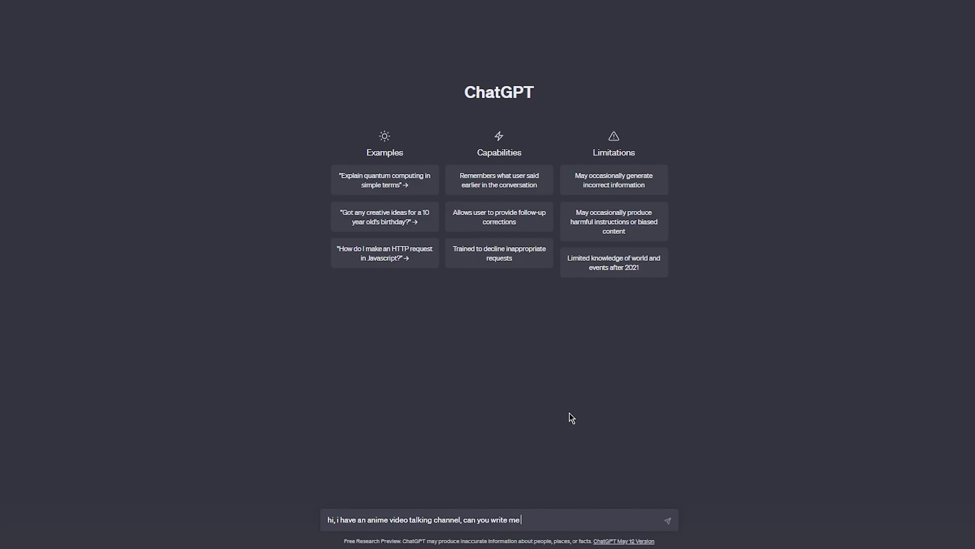
pyautogui.write('a scrip')
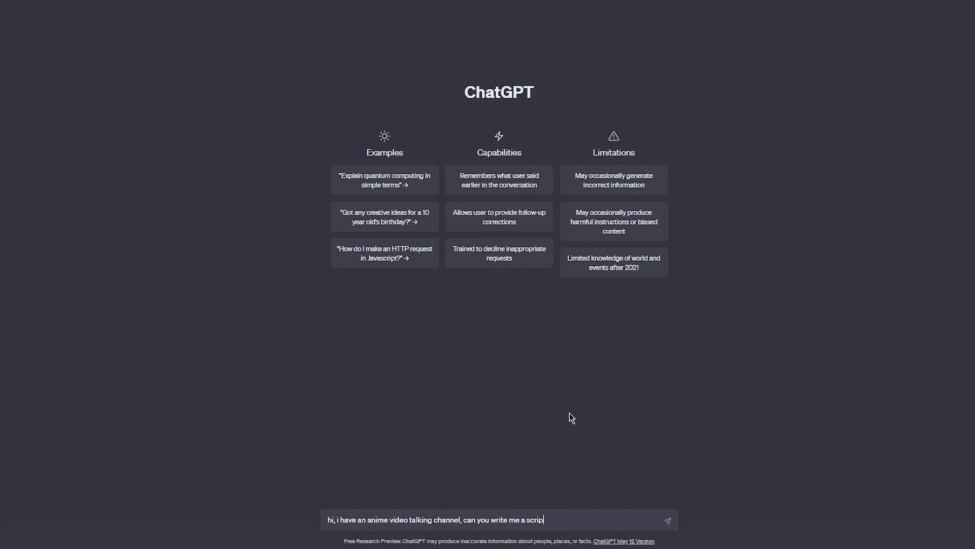
pyautogui.write('t')
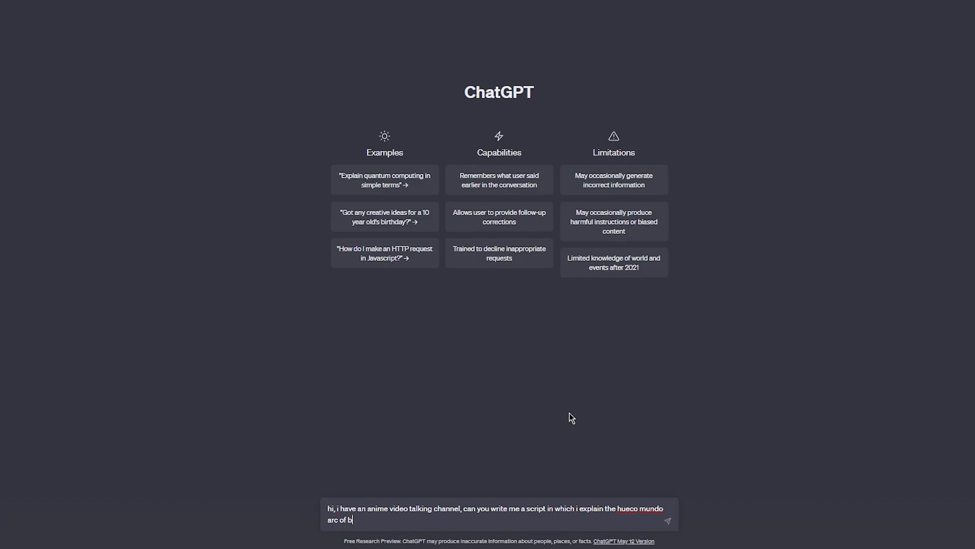
pyautogui.write('leach')
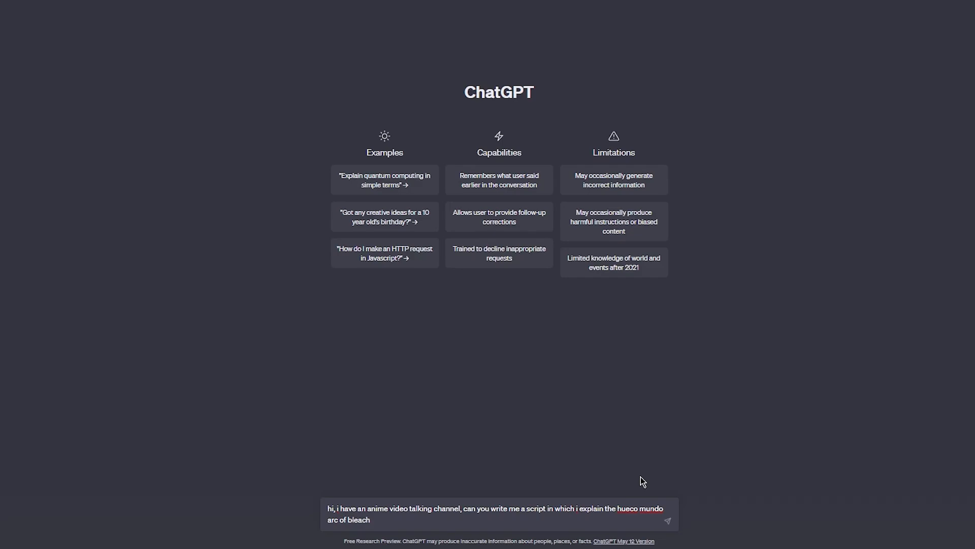
pyautogui.moveTo(597, 517)
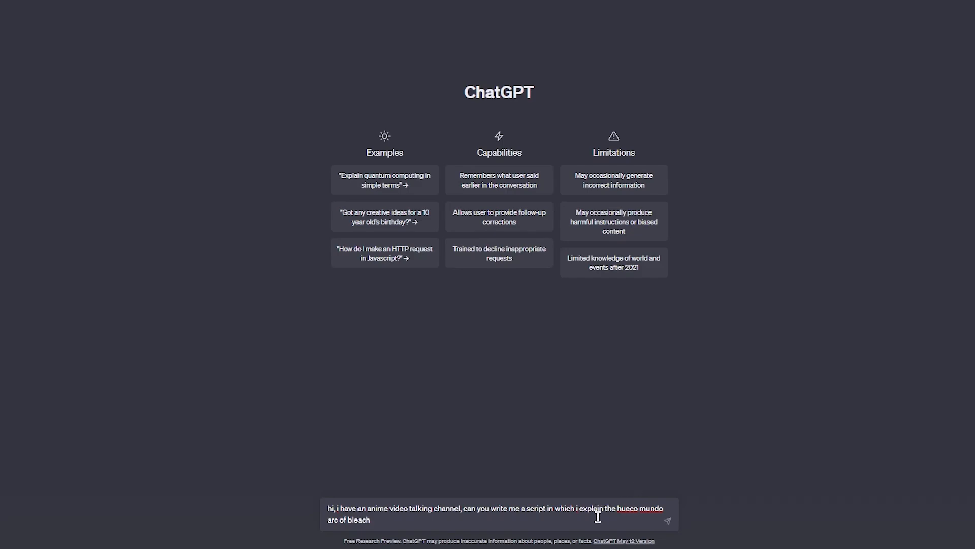
# - Send the Hueco Mundo request and scroll through the Introduction-to-Conclusion script reply
pyautogui.click(667, 509)
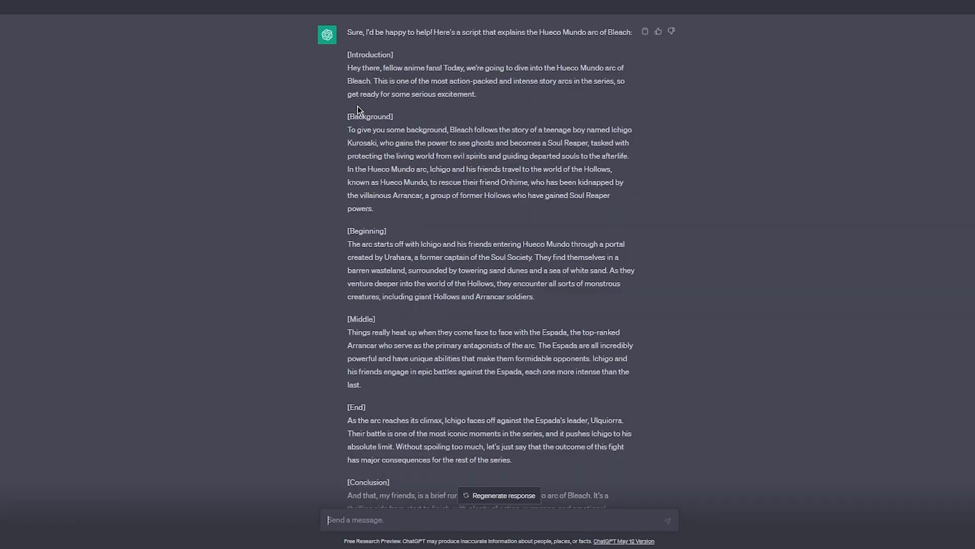
pyautogui.moveTo(348, 320)
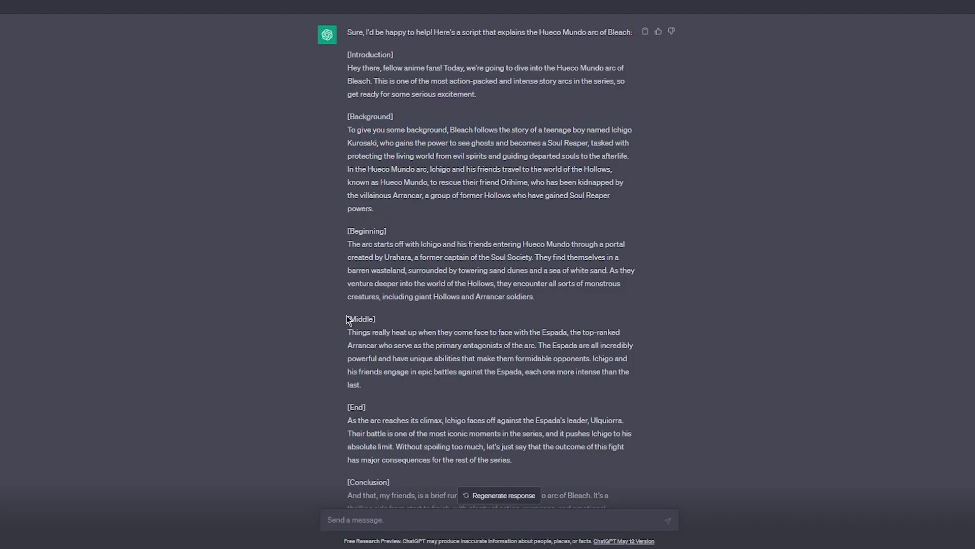
pyautogui.scroll(-3)
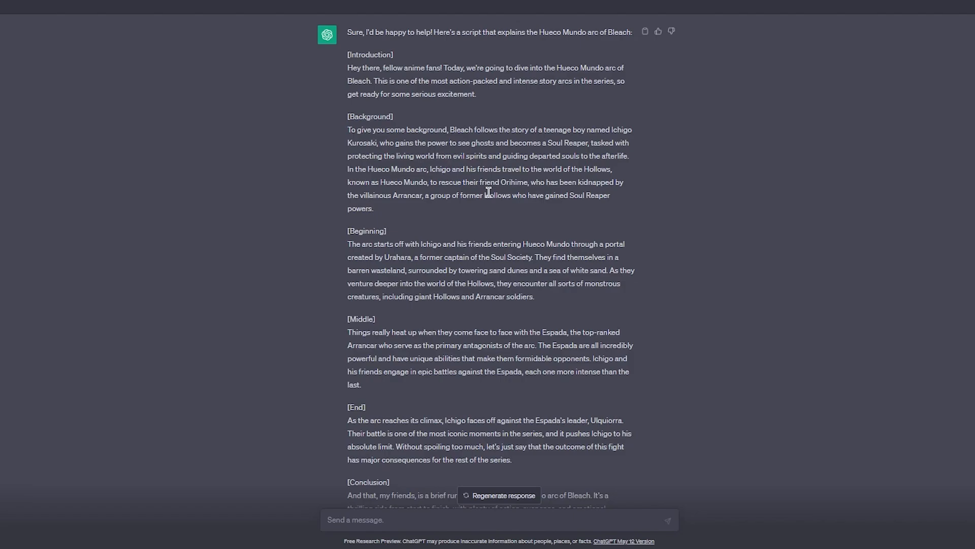
pyautogui.moveTo(479, 170)
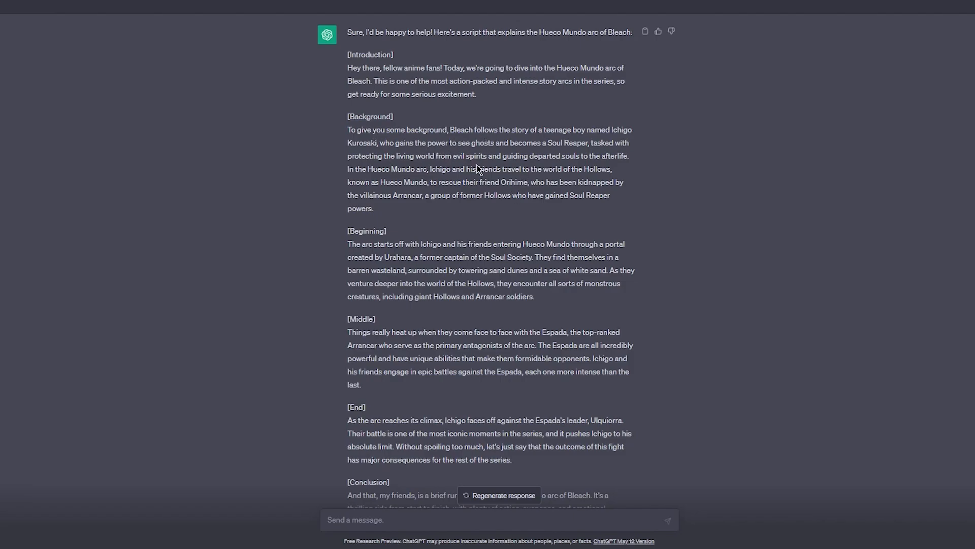
pyautogui.moveTo(467, 216)
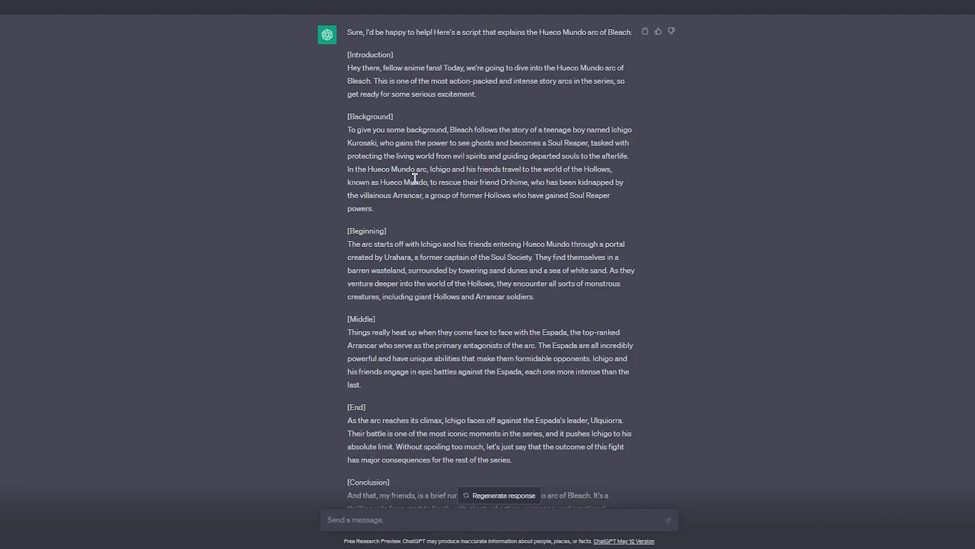
pyautogui.moveTo(524, 181)
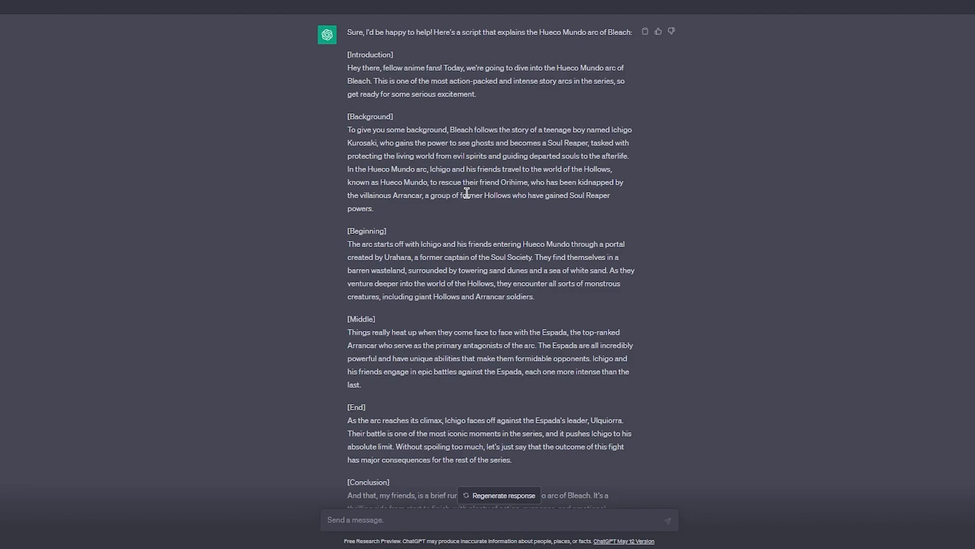
pyautogui.moveTo(358, 181)
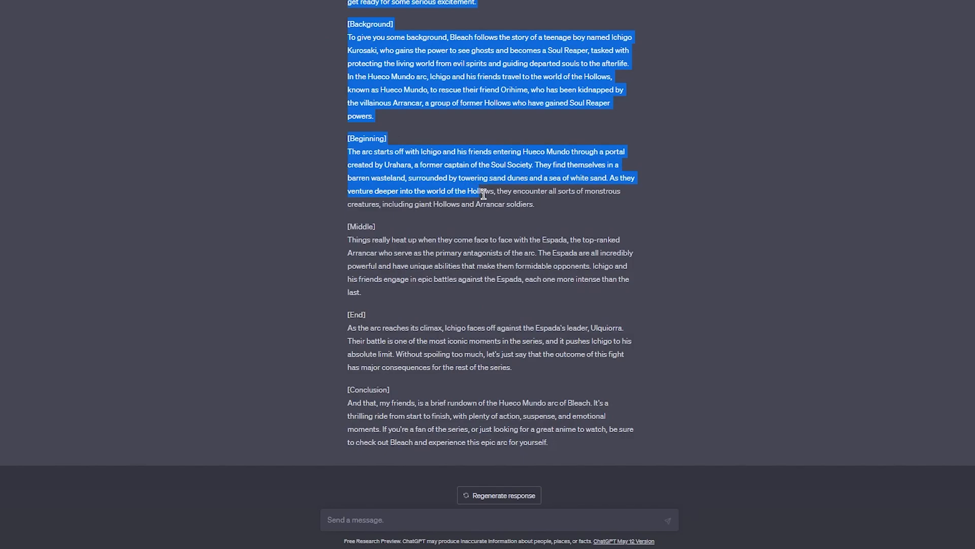
pyautogui.click(421, 278)
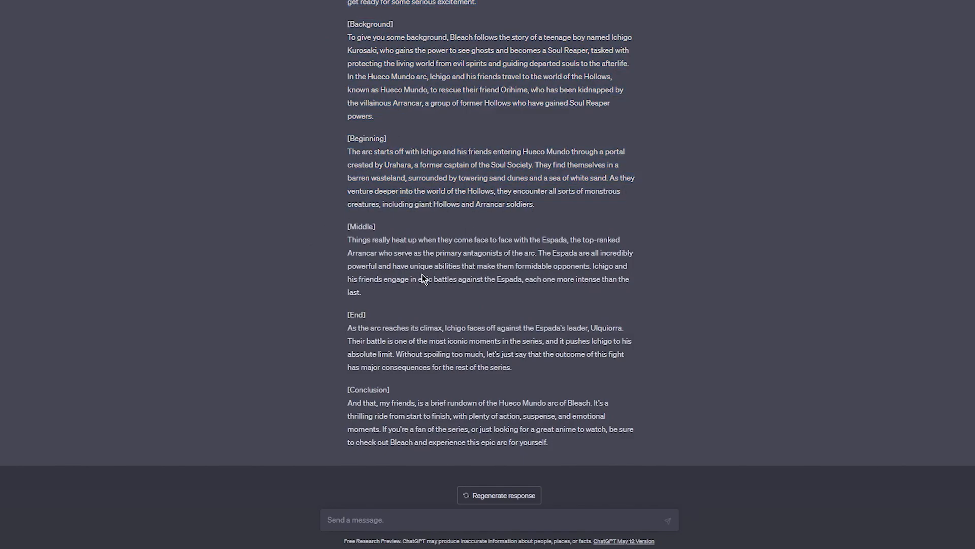
pyautogui.moveTo(315, 337)
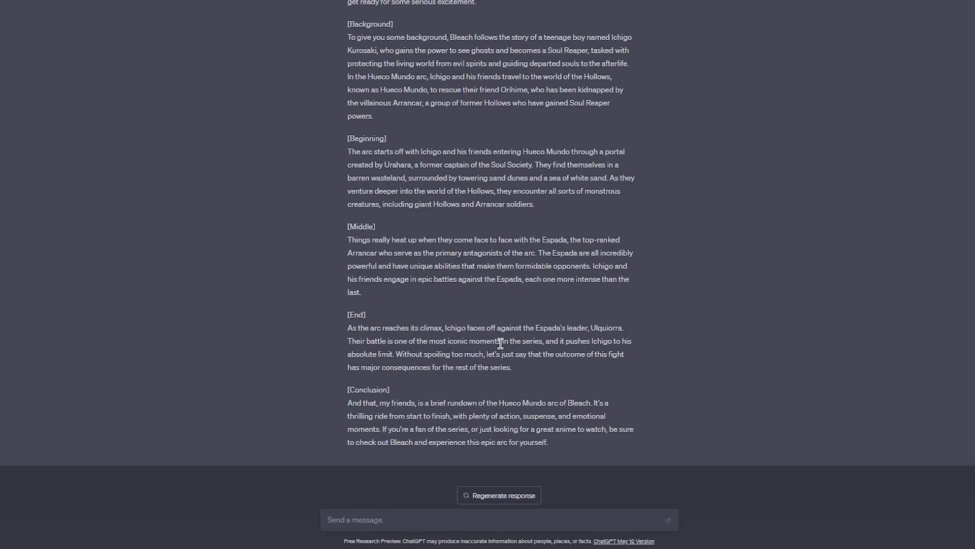
pyautogui.moveTo(565, 358)
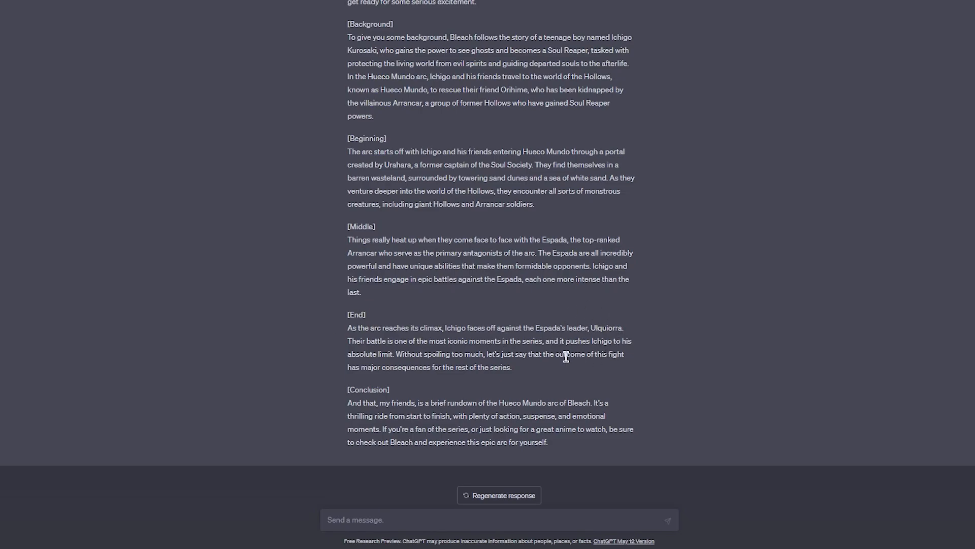
pyautogui.moveTo(426, 393)
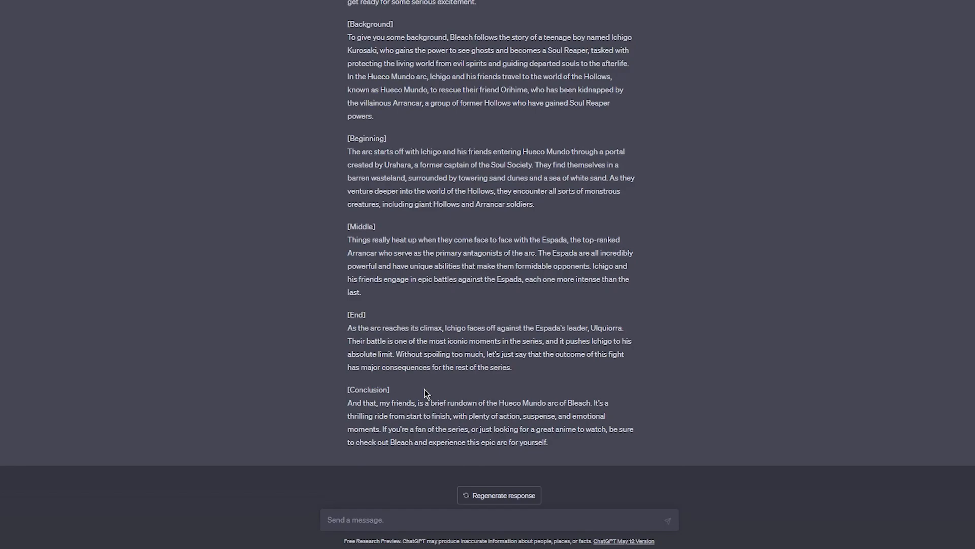
pyautogui.moveTo(334, 399)
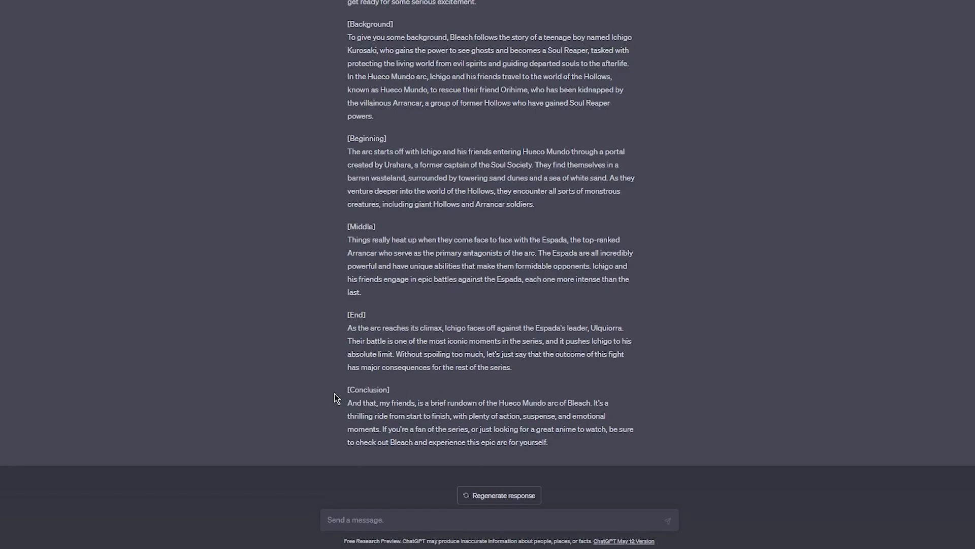
pyautogui.moveTo(334, 404)
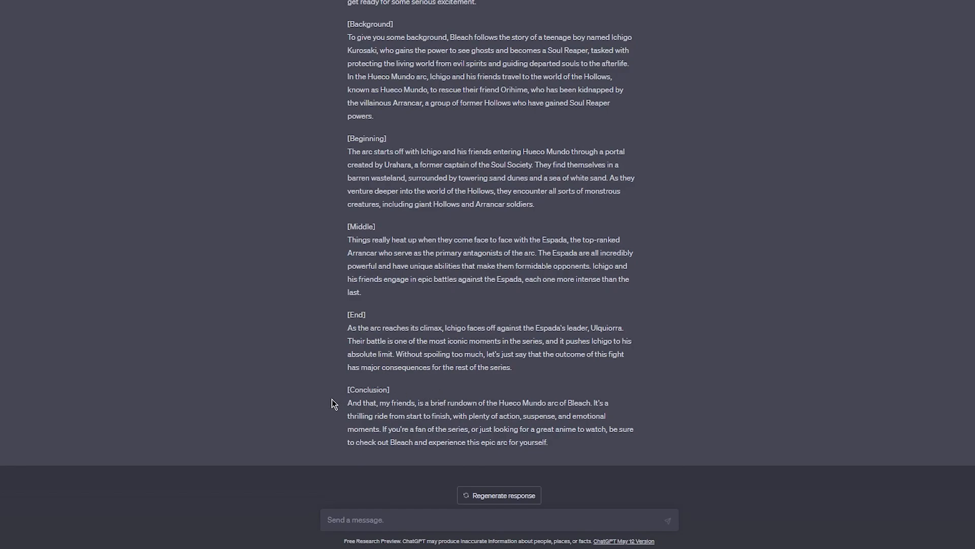
pyautogui.moveTo(388, 398)
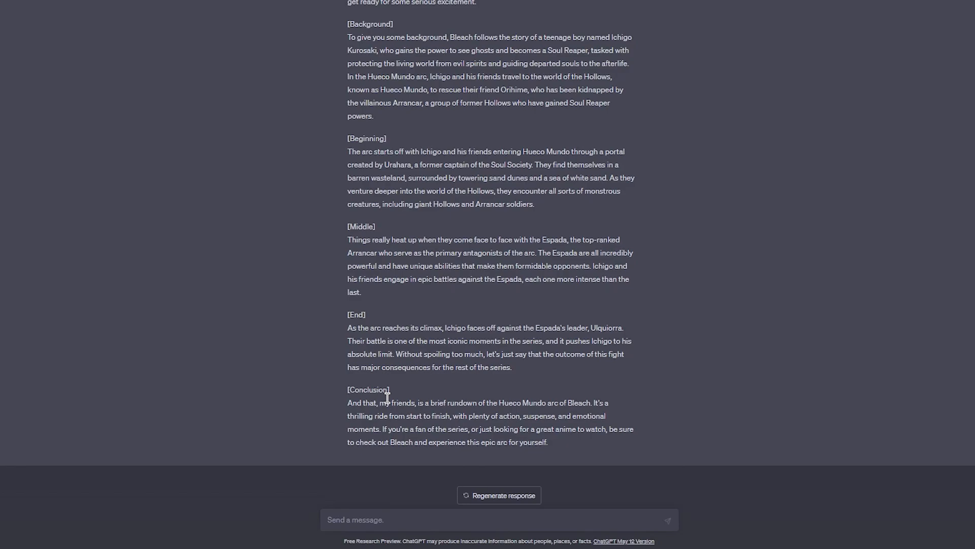
pyautogui.moveTo(386, 358)
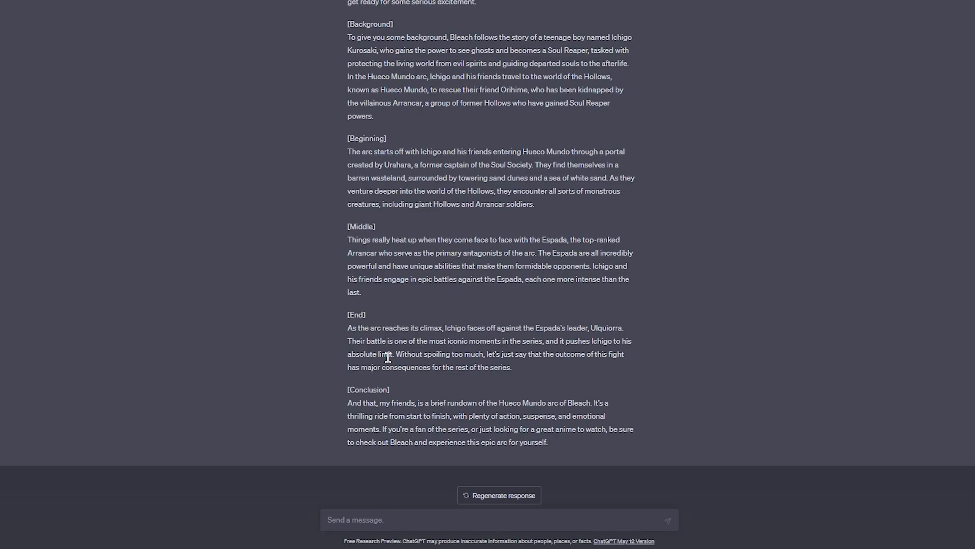
pyautogui.moveTo(305, 396)
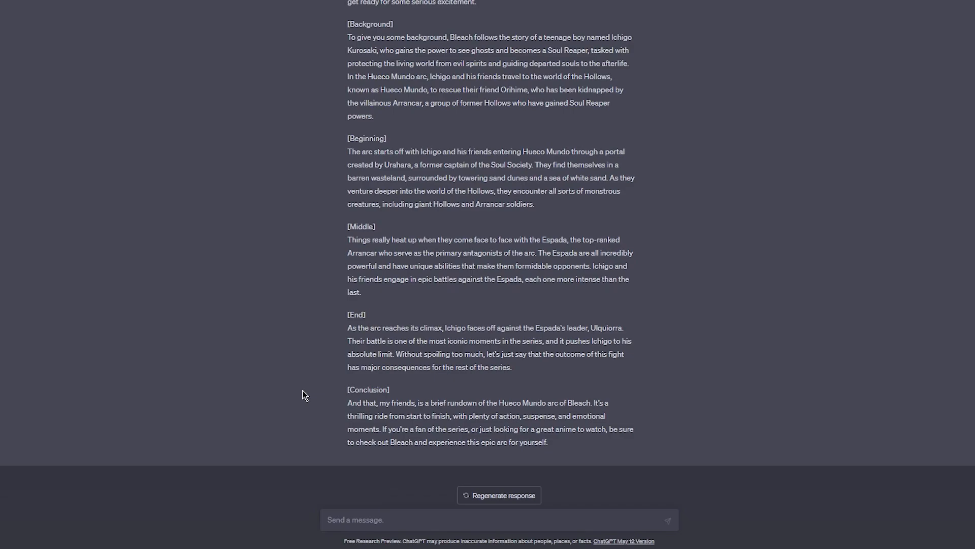
pyautogui.moveTo(338, 301)
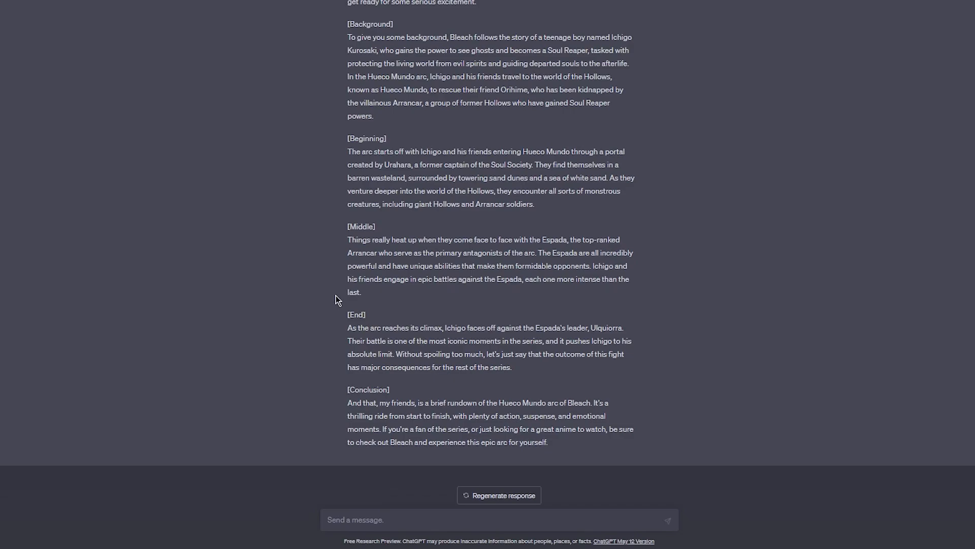
pyautogui.moveTo(399, 225)
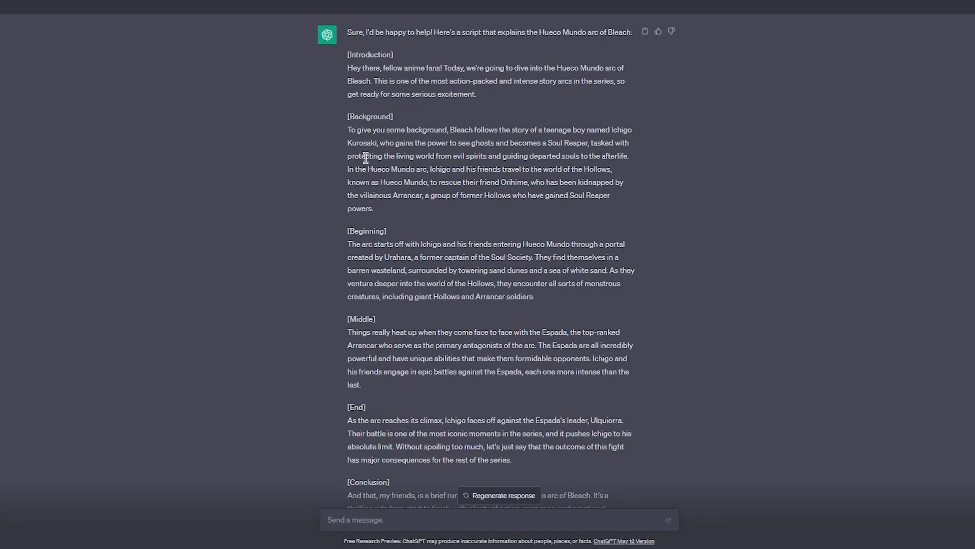
pyautogui.moveTo(288, 258)
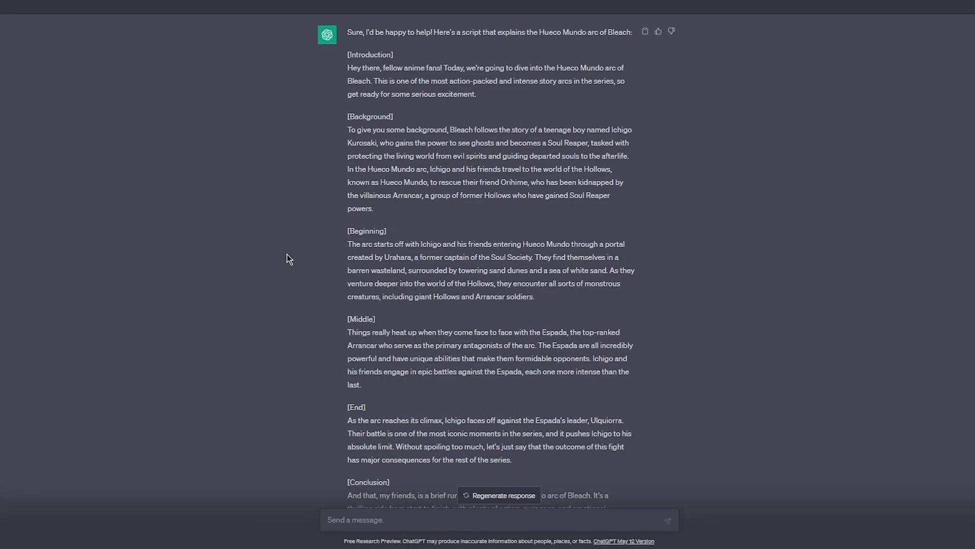
pyautogui.moveTo(399, 130)
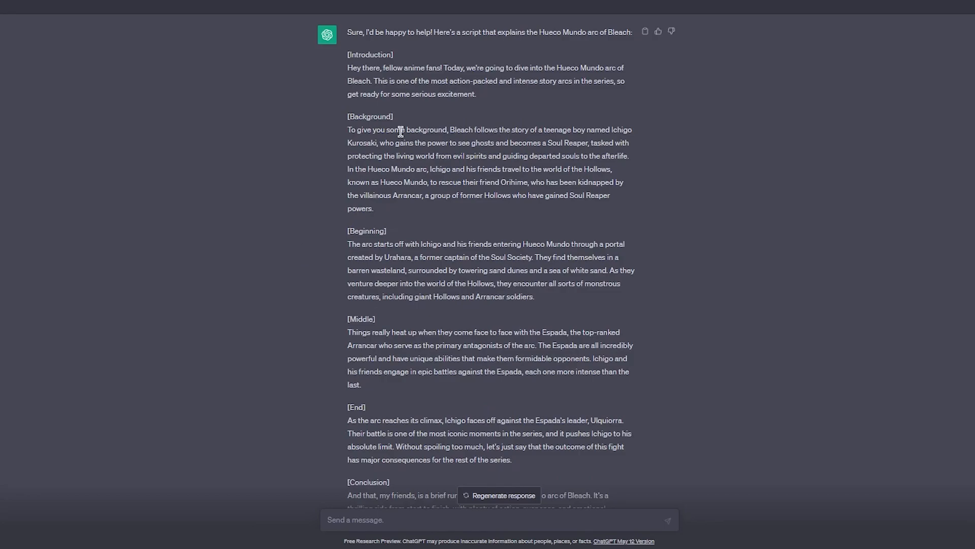
pyautogui.scroll(-3)
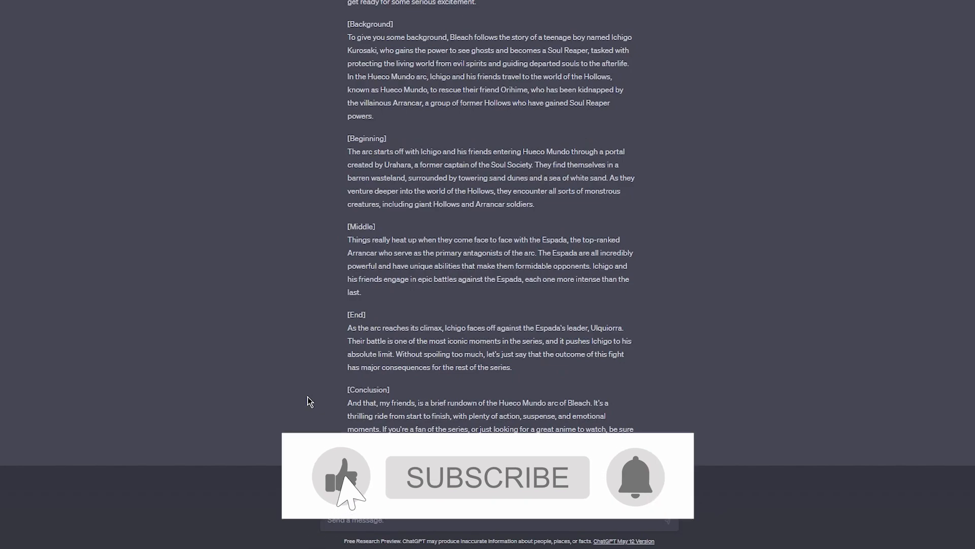
pyautogui.click(487, 477)
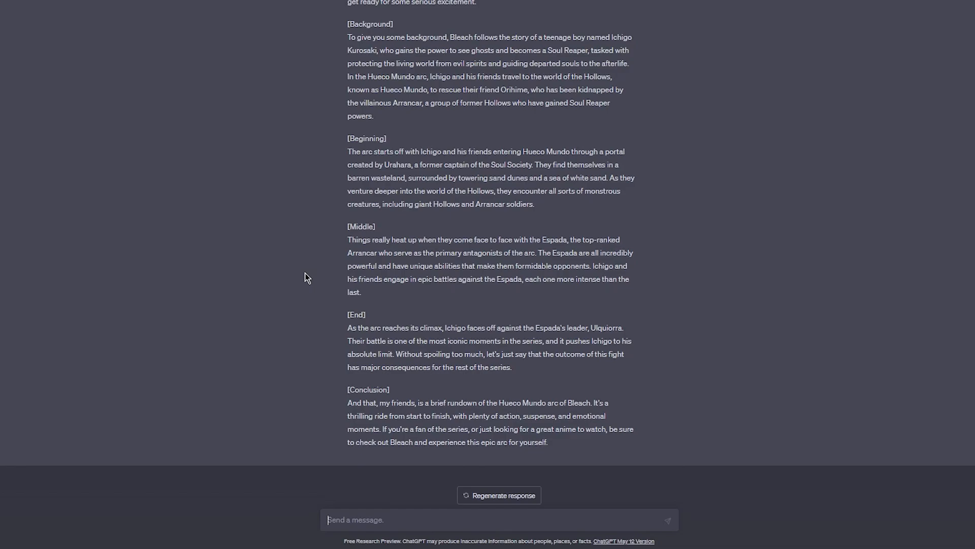
# - Ask ChatGPT to 'say all that sounding like a teenager'
pyautogui.write('can you say all that s')
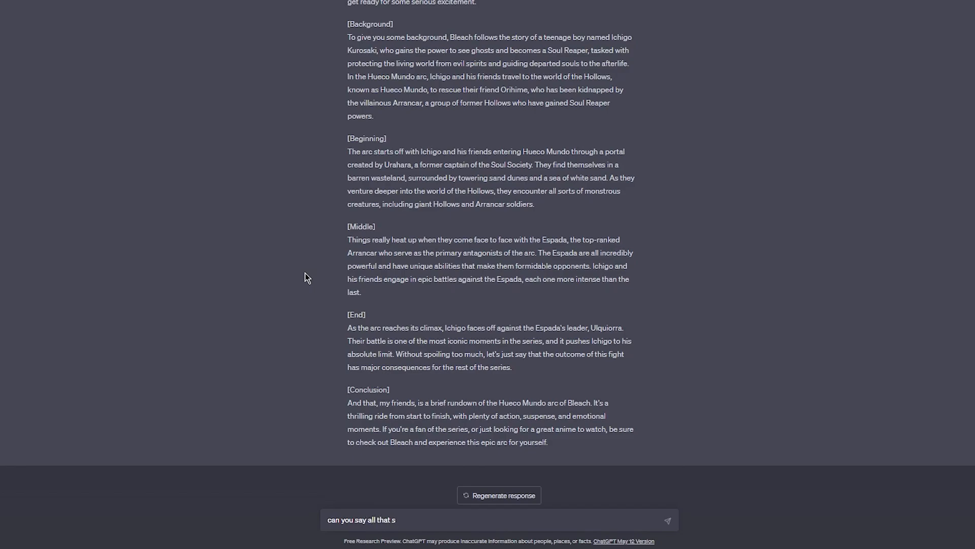
pyautogui.write('ounding like a teen')
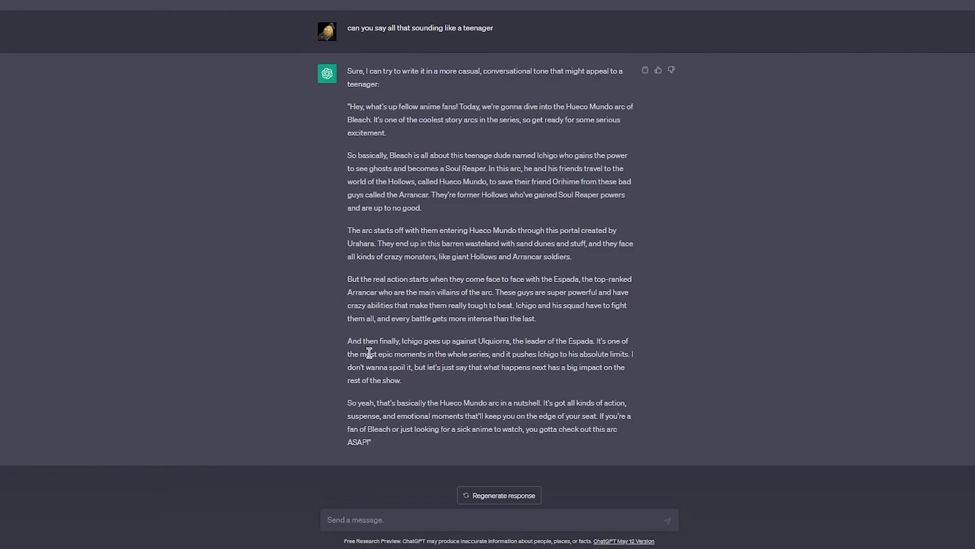
pyautogui.moveTo(445, 495)
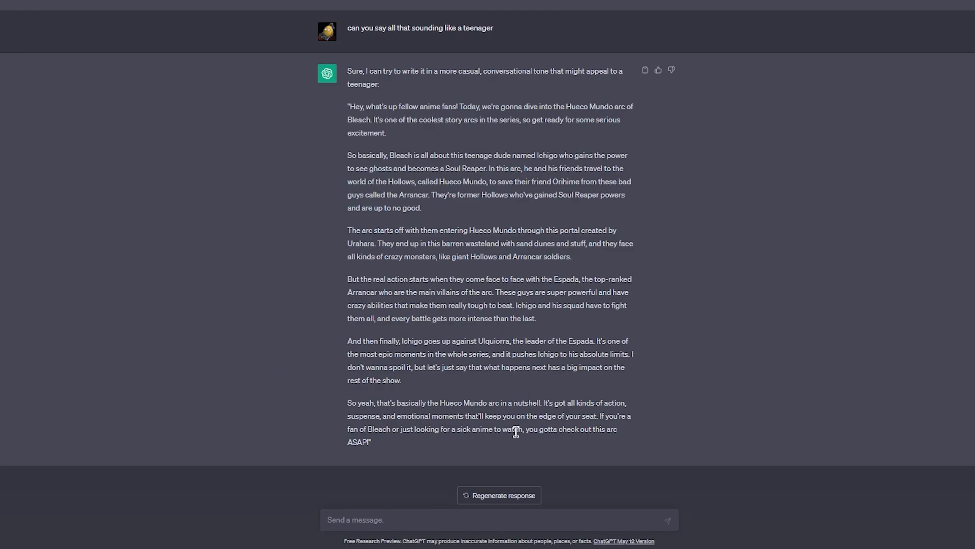
pyautogui.moveTo(324, 279)
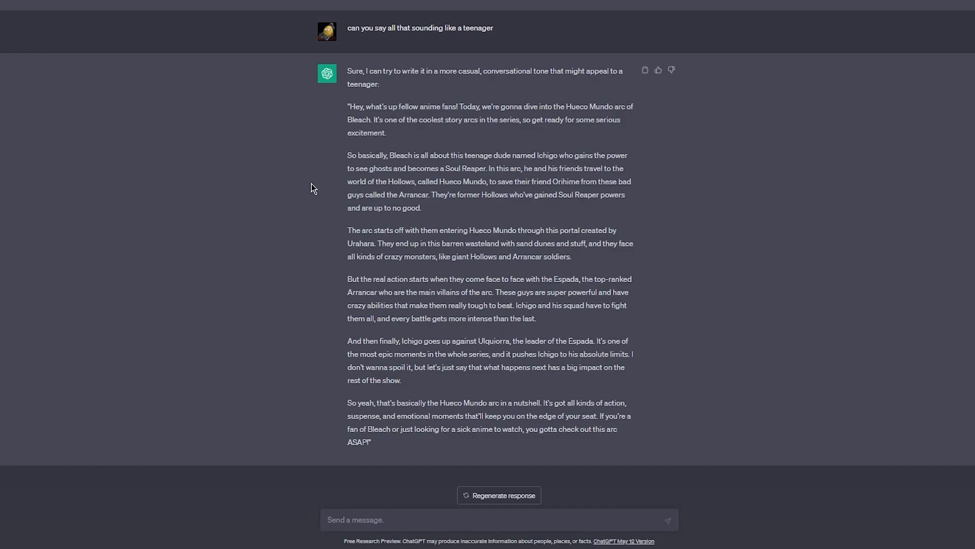
pyautogui.moveTo(370, 158)
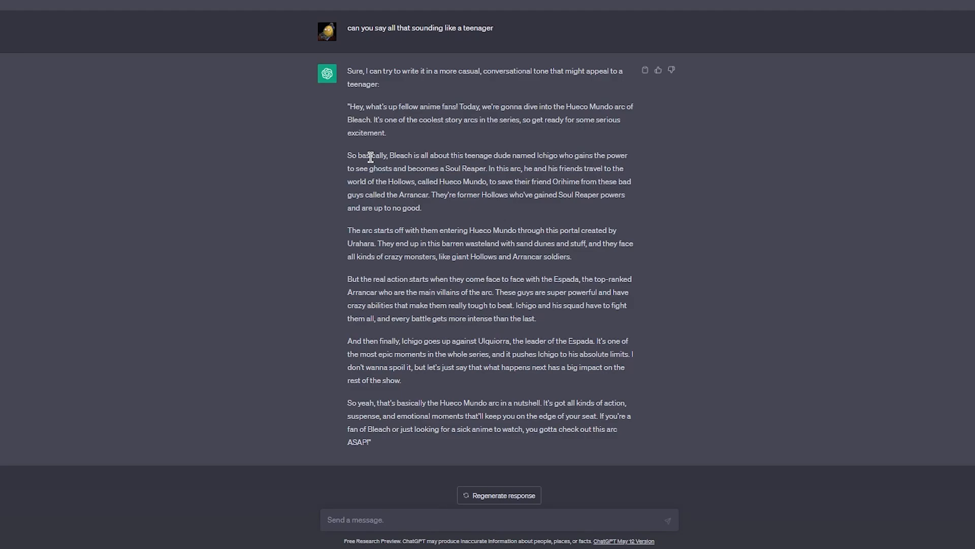
pyautogui.moveTo(296, 203)
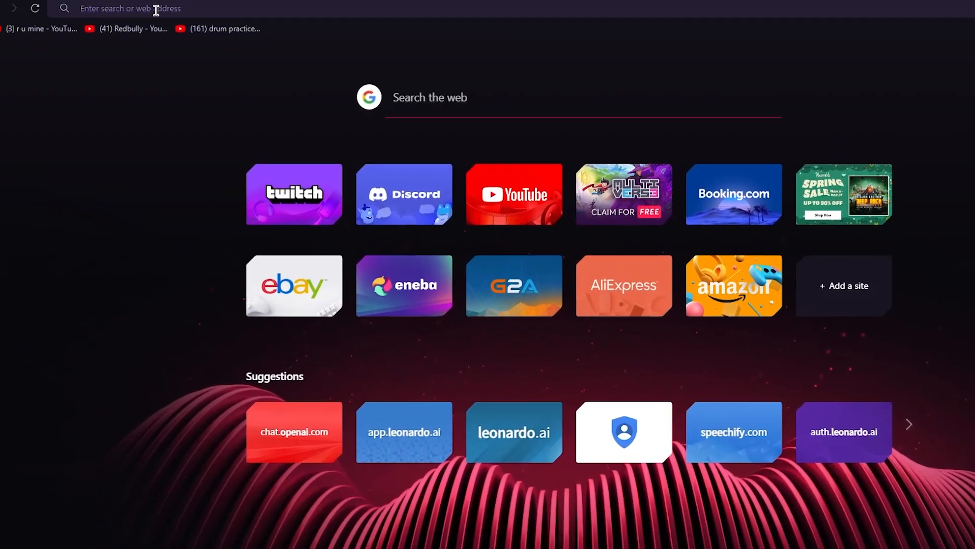
# - Google 'speechify' and open the 'Speechify: Best Free Text To Speech Voice Reader' result
pyautogui.write('speechify')
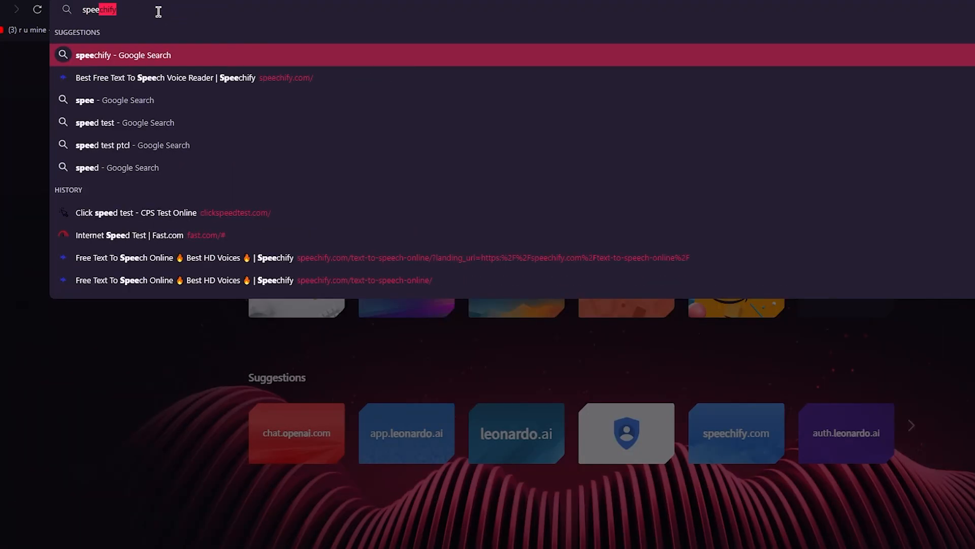
pyautogui.click(122, 55)
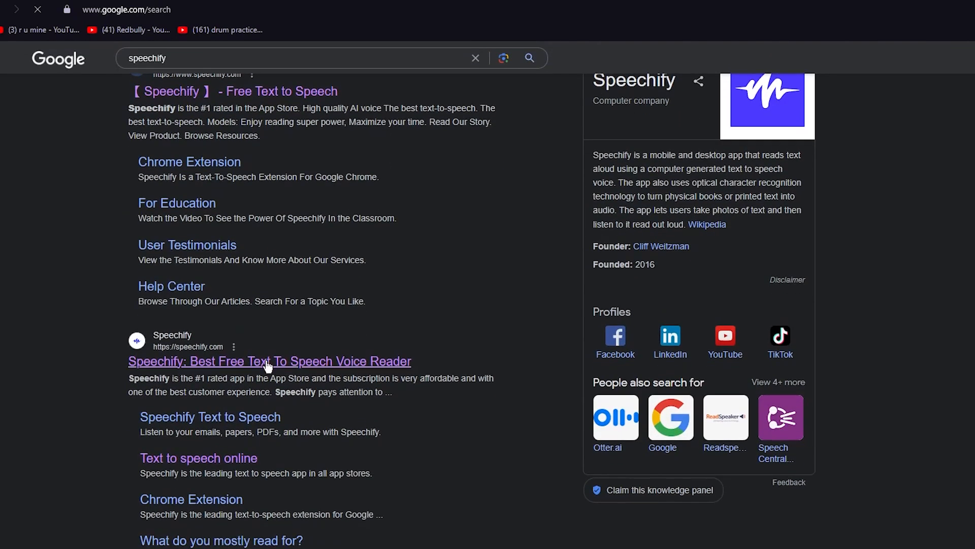
pyautogui.click(269, 361)
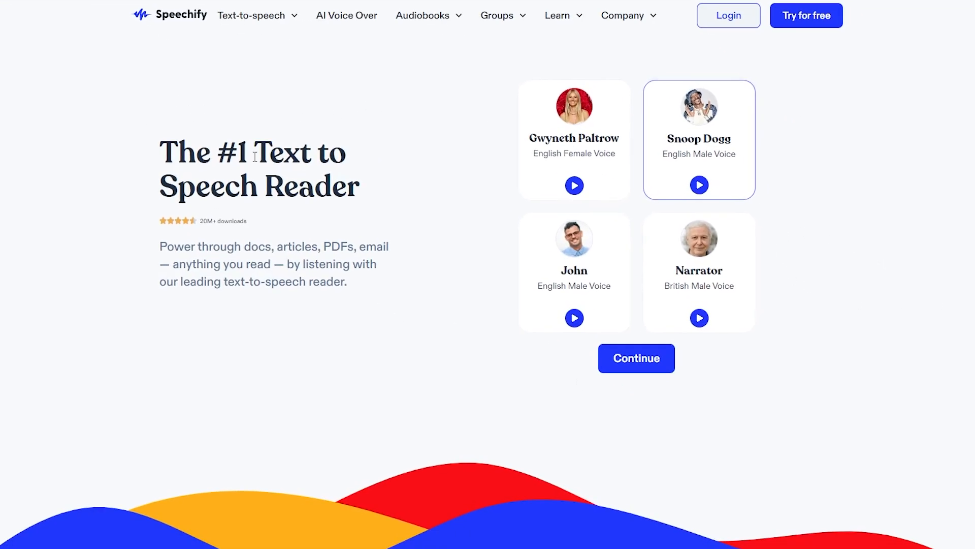
pyautogui.moveTo(408, 277)
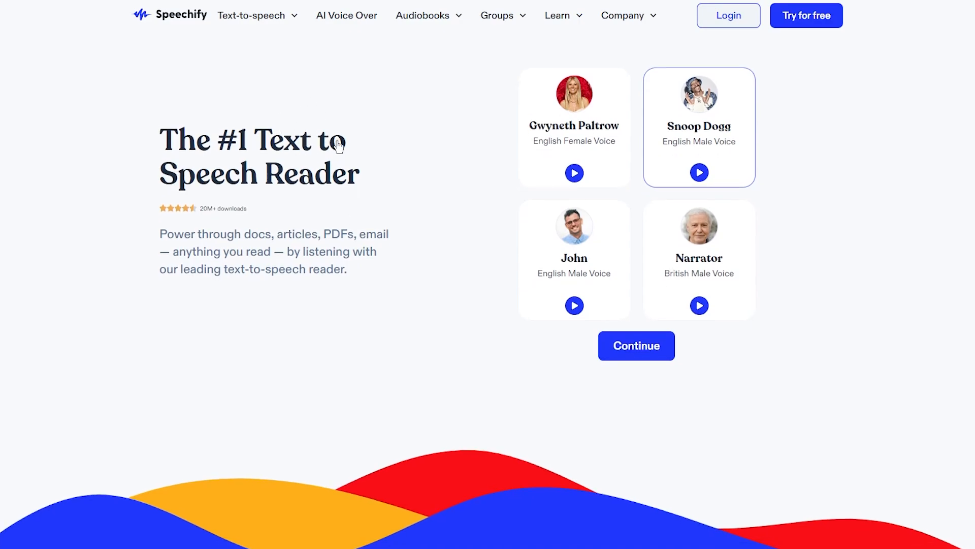
# - Scroll the Speechify site and open its Text to Speech Online reader
pyautogui.click(635, 345)
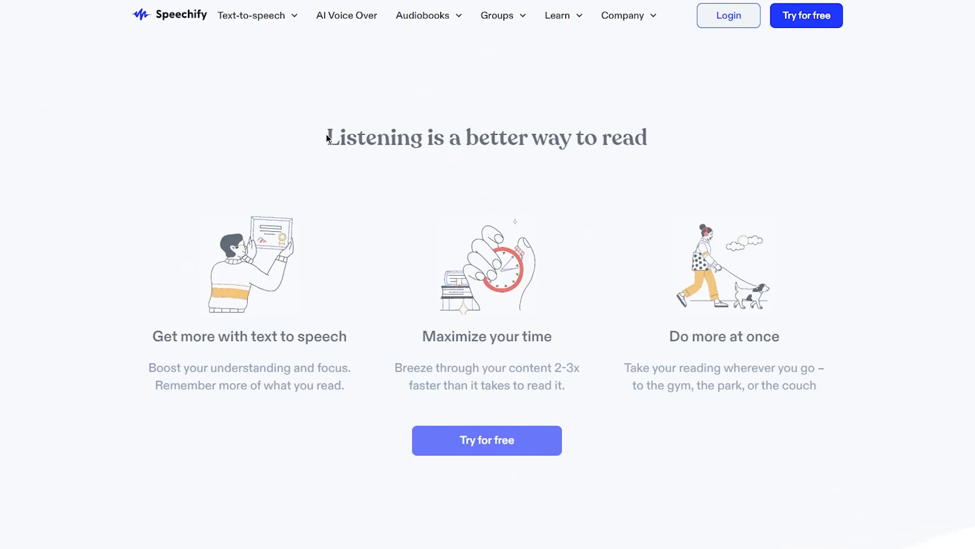
pyautogui.scroll(-3)
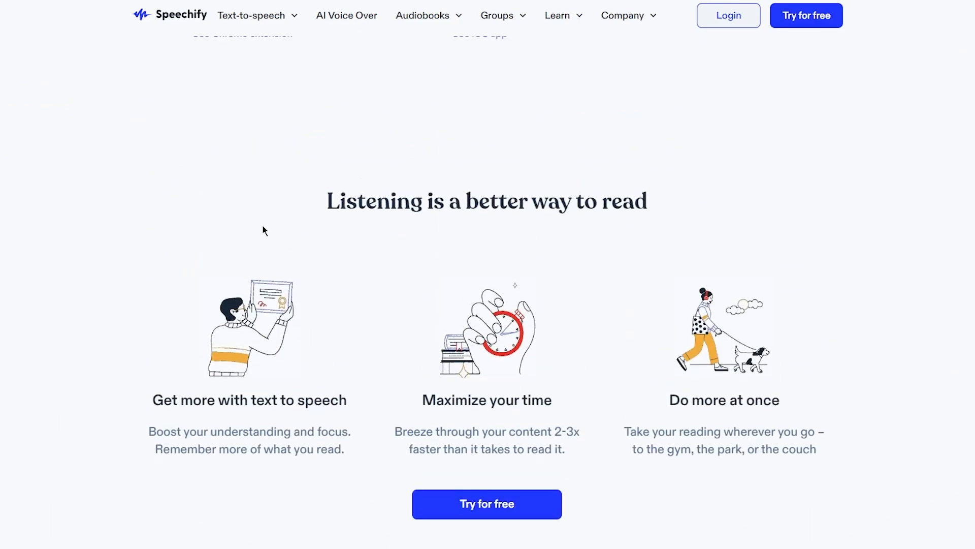
pyautogui.scroll(-3)
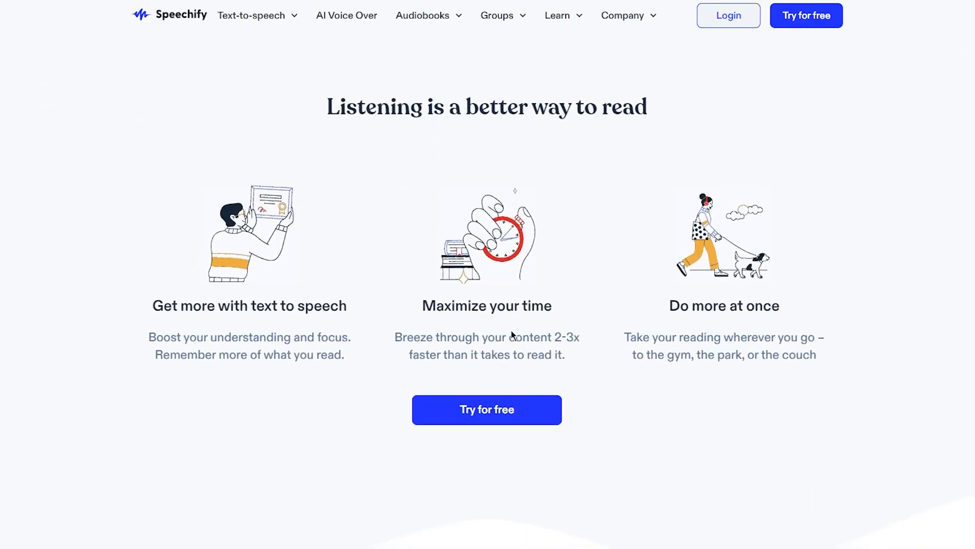
pyautogui.scroll(-3)
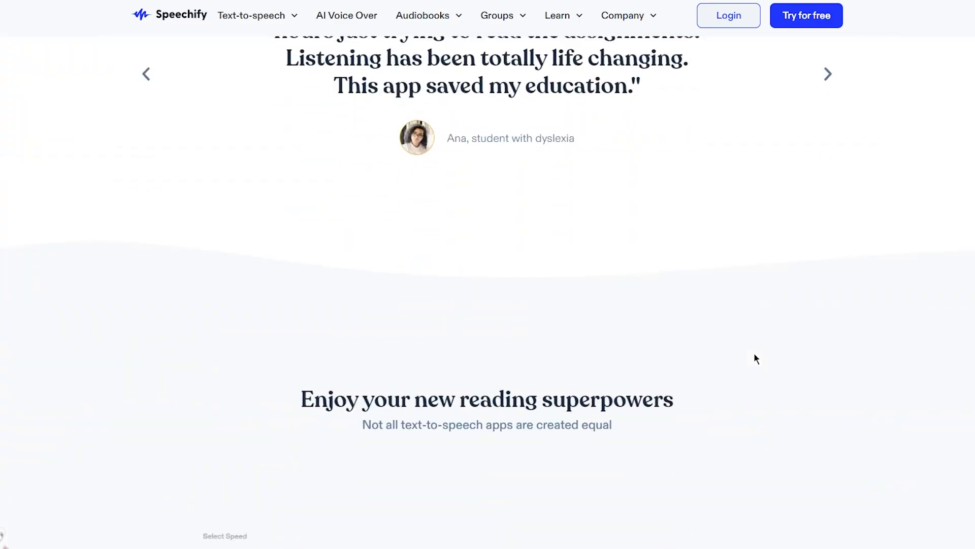
pyautogui.scroll(-3)
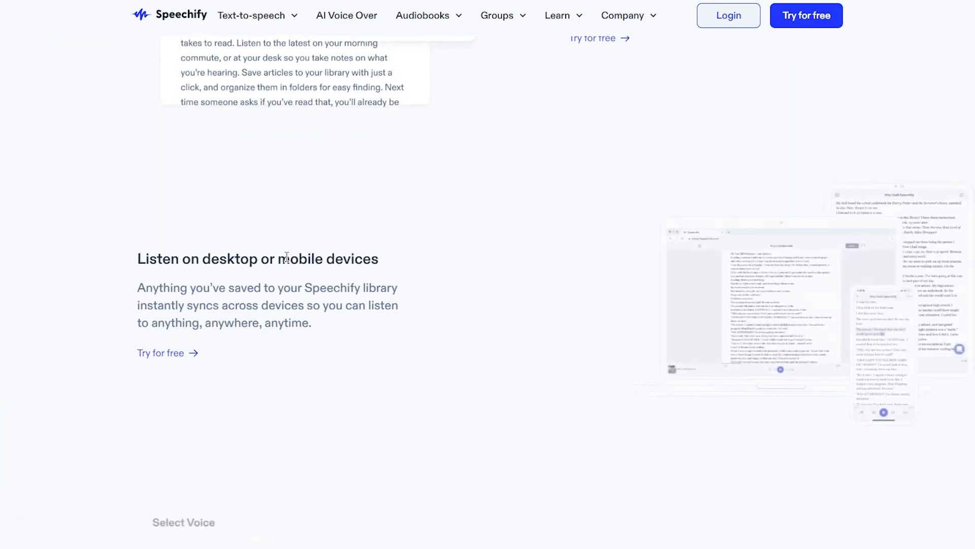
pyautogui.scroll(-3)
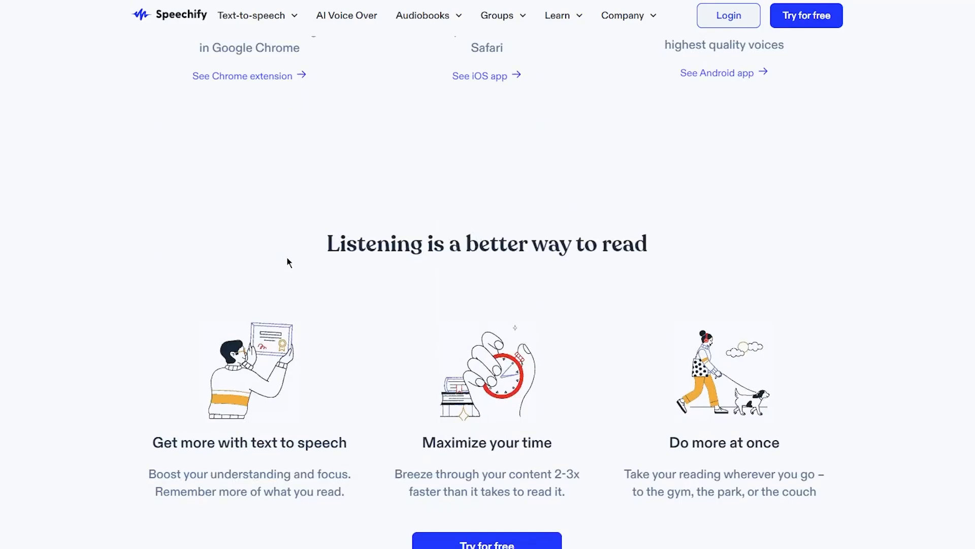
# - Back in ChatGPT, select the teenage-style Hueco Mundo script to copy
pyautogui.click(252, 15)
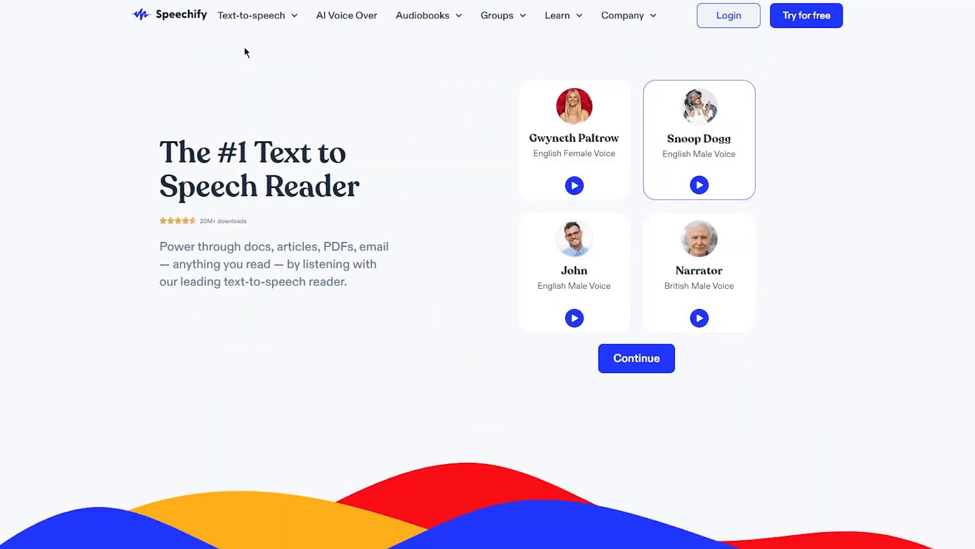
pyautogui.scroll(-3)
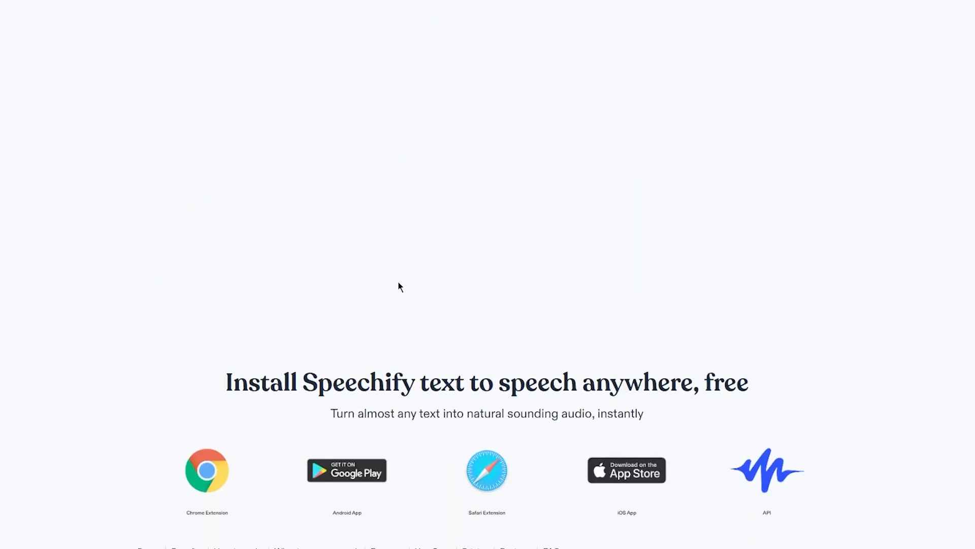
pyautogui.scroll(3)
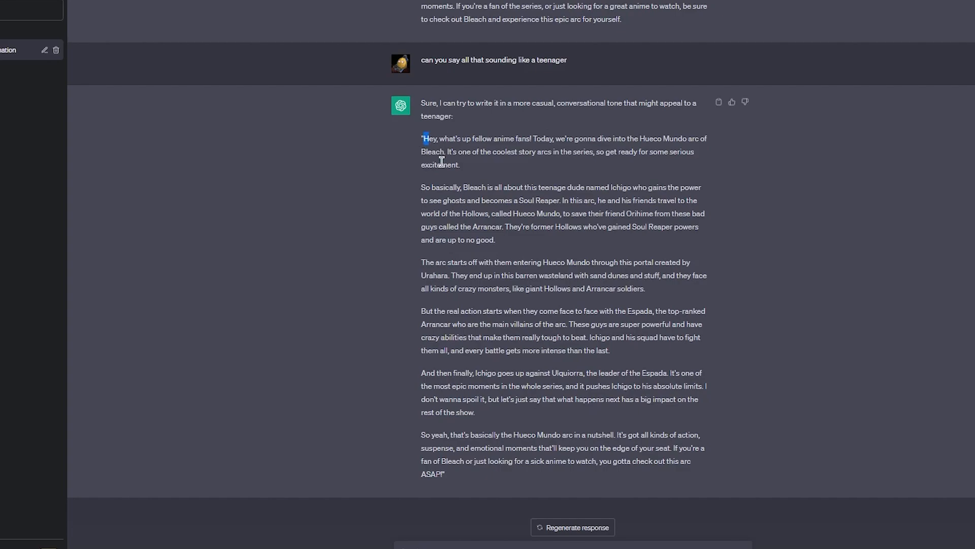
pyautogui.moveTo(423, 138); pyautogui.dragTo(445, 474)
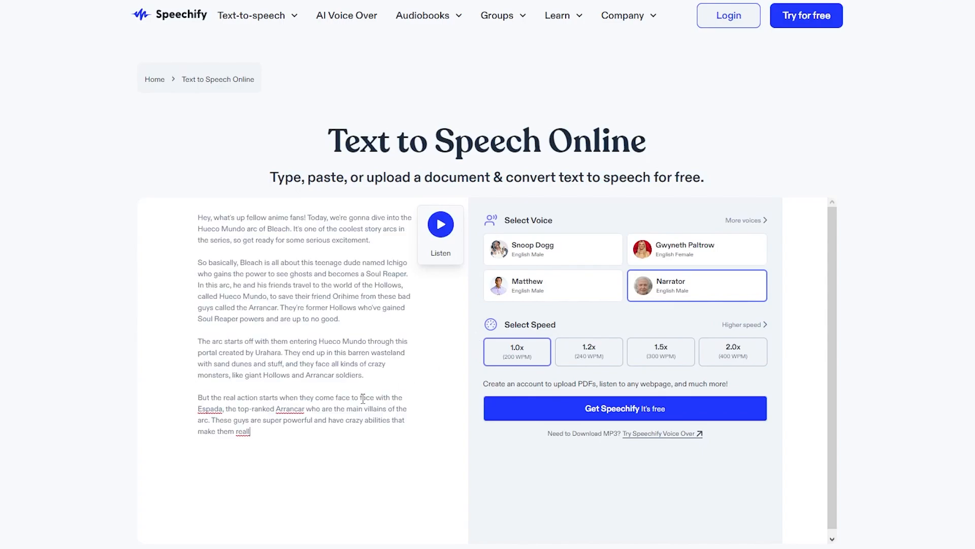
pyautogui.moveTo(537, 258)
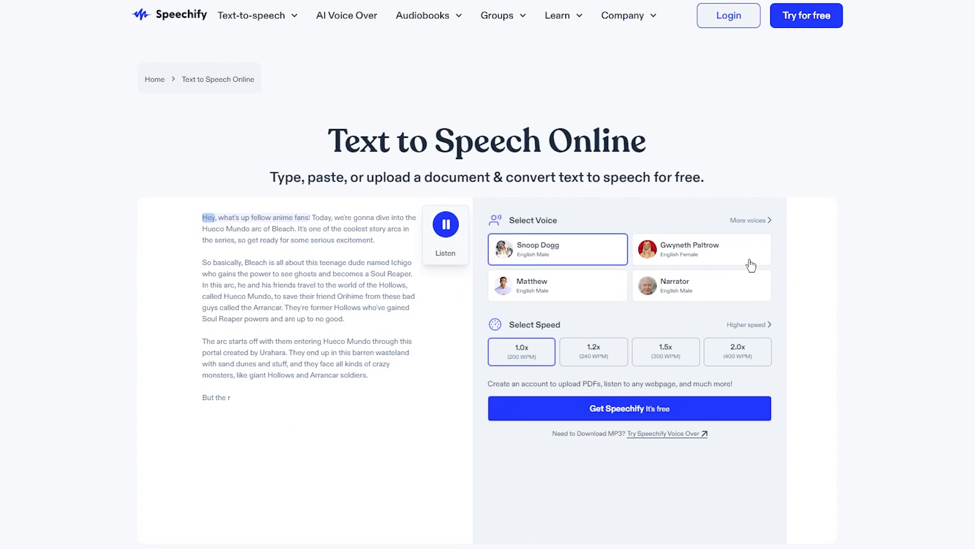
# - Pause the Snoop Dogg reading, resume, then switch the voice to Gwyneth Paltrow
pyautogui.click(446, 224)
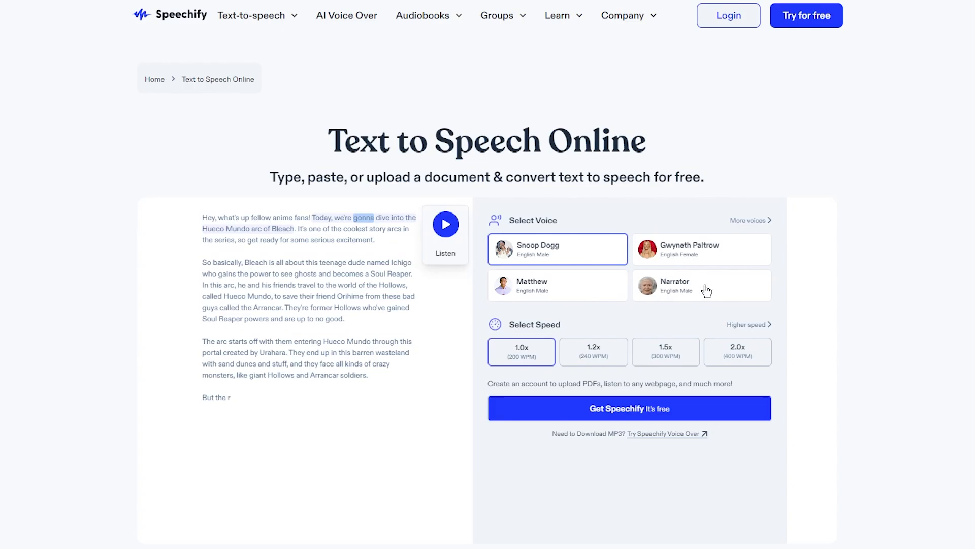
pyautogui.moveTo(415, 255)
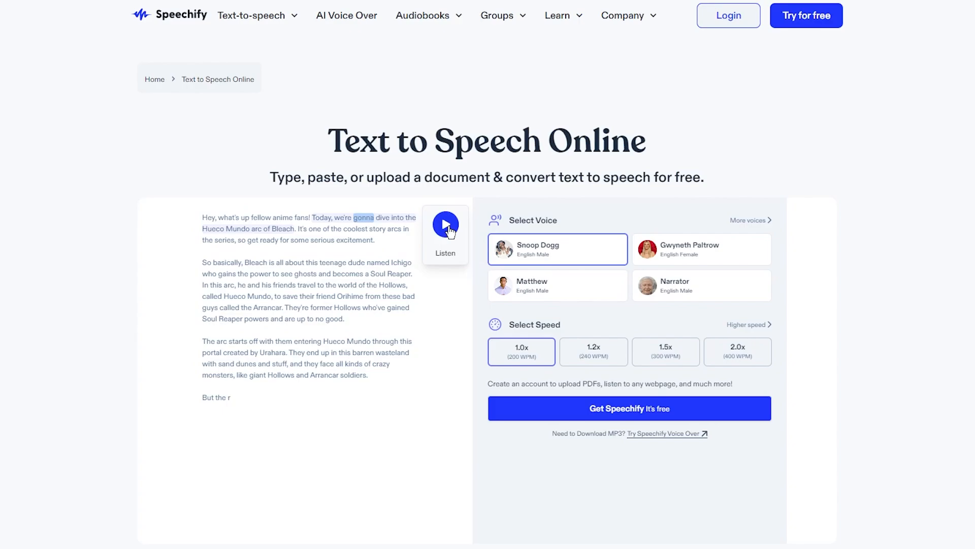
pyautogui.click(445, 225)
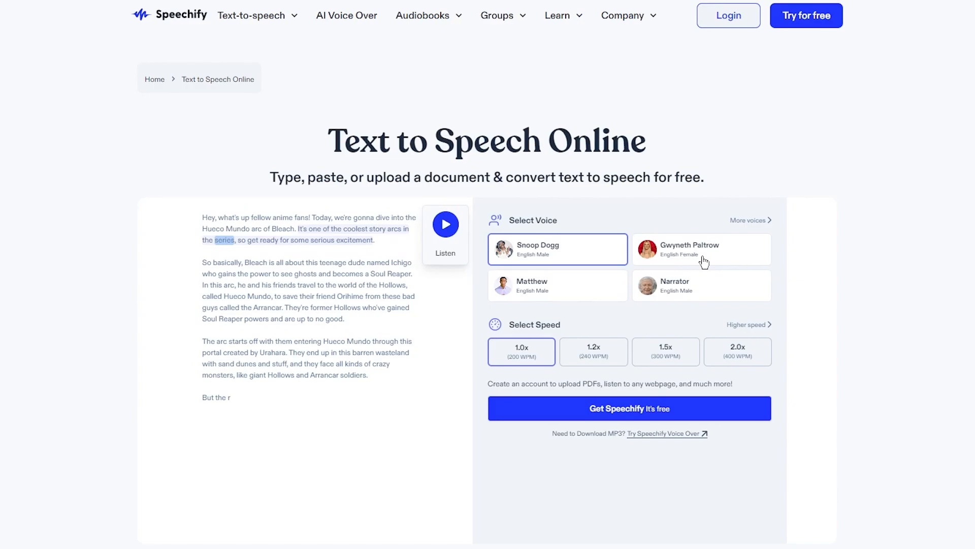
pyautogui.click(702, 249)
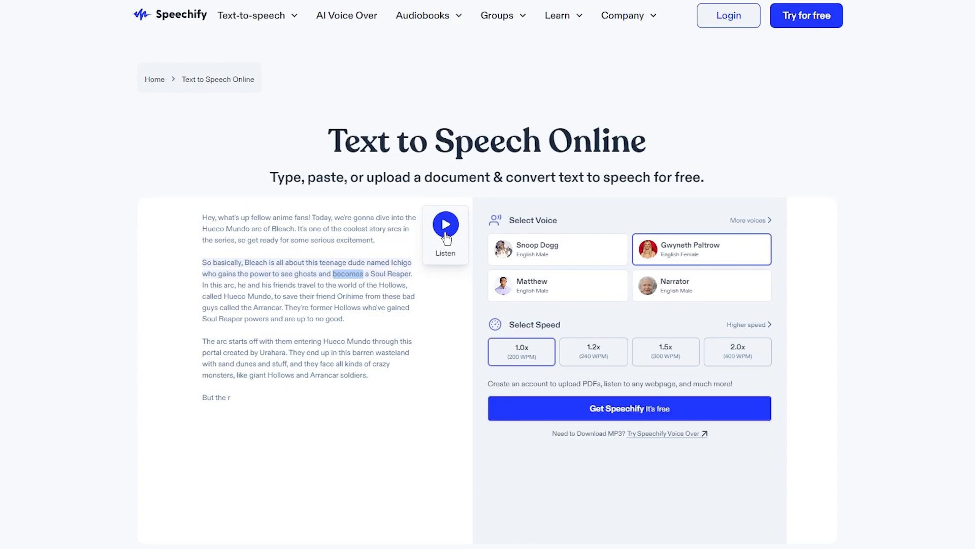
pyautogui.moveTo(551, 293)
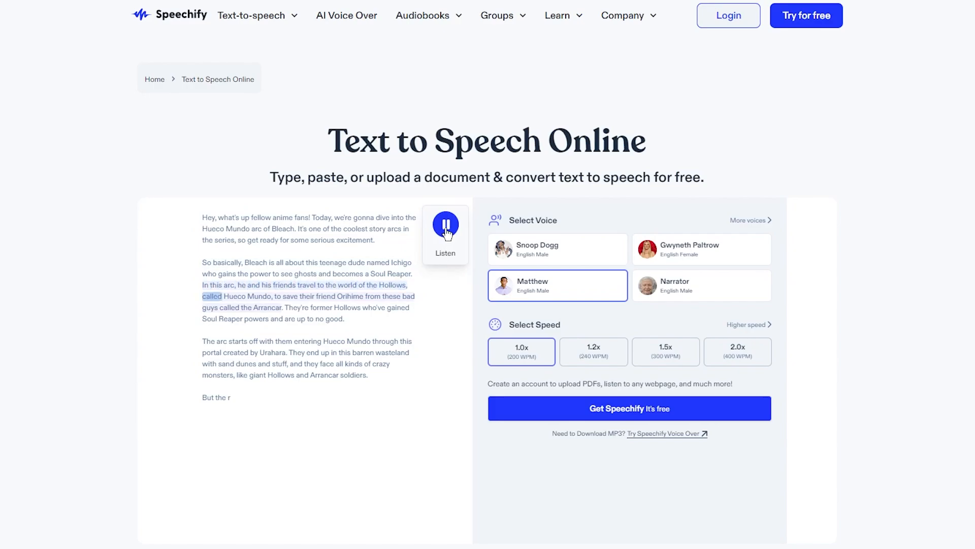
# - Pause Matthew's reading of the script and scroll the page
pyautogui.click(445, 224)
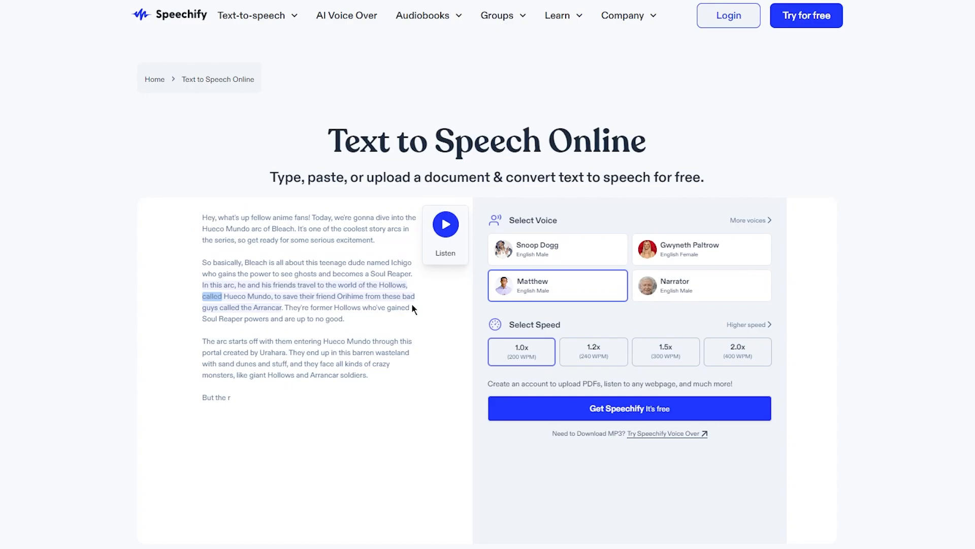
pyautogui.moveTo(433, 210)
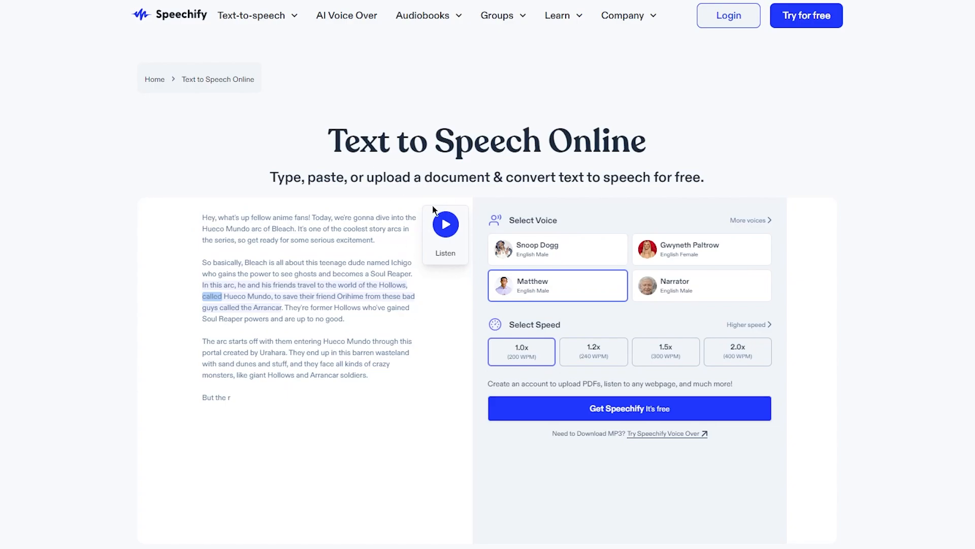
pyautogui.moveTo(666, 214)
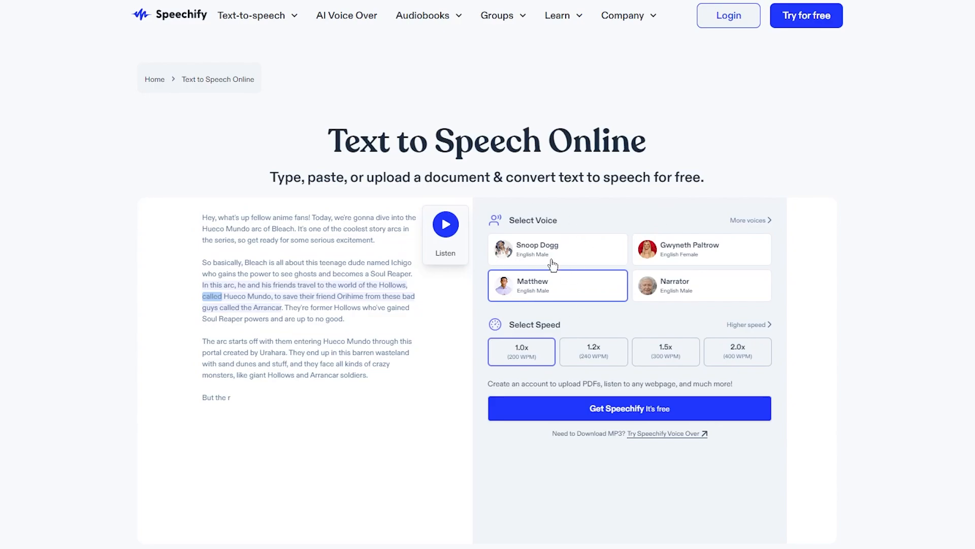
pyautogui.moveTo(546, 283)
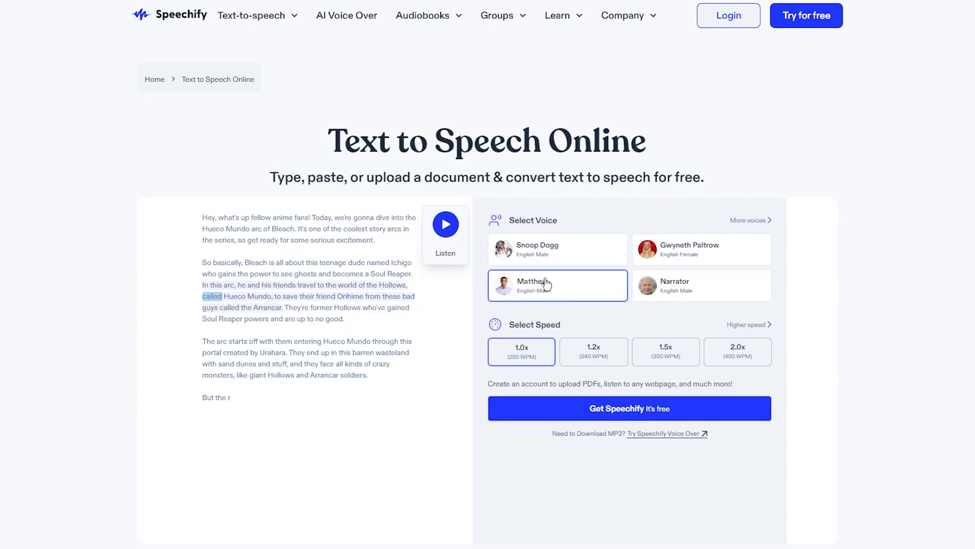
pyautogui.moveTo(446, 224)
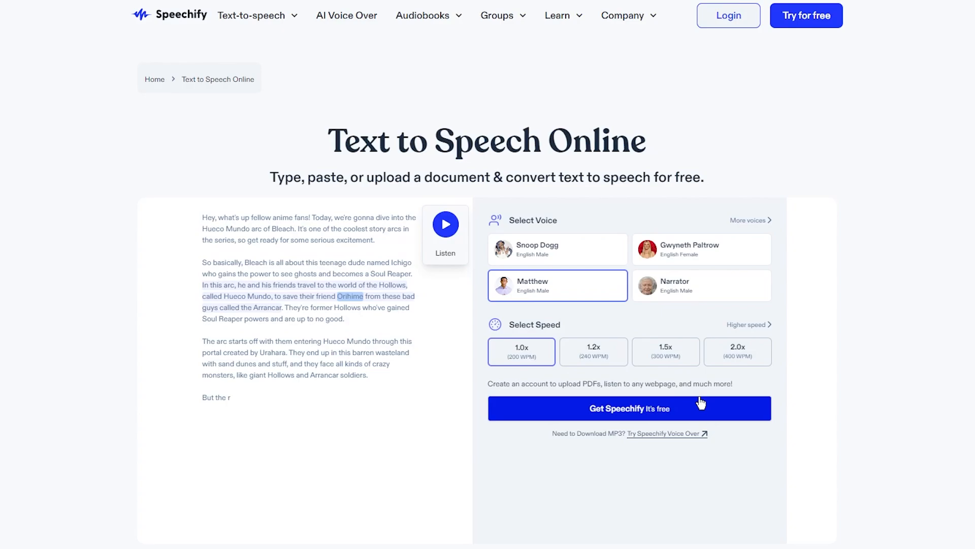
pyautogui.moveTo(847, 326)
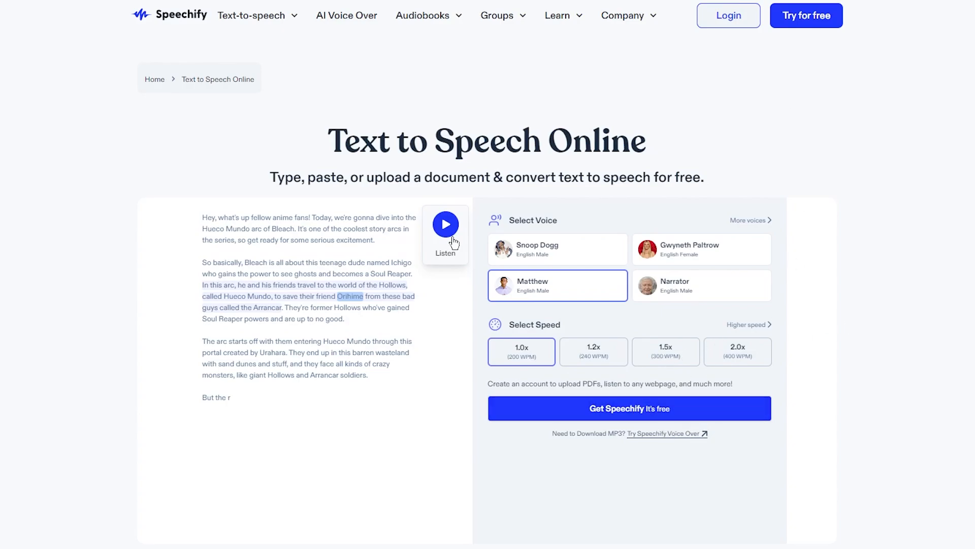
pyautogui.scroll(-3)
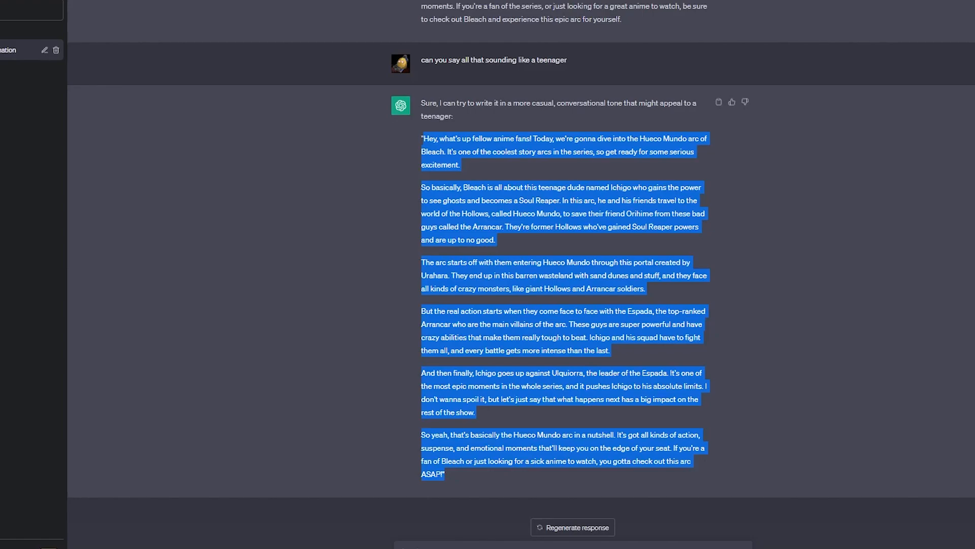
# - Switch back to the speechify.com reader tab holding the teen-voiced script
pyautogui.click(573, 526)
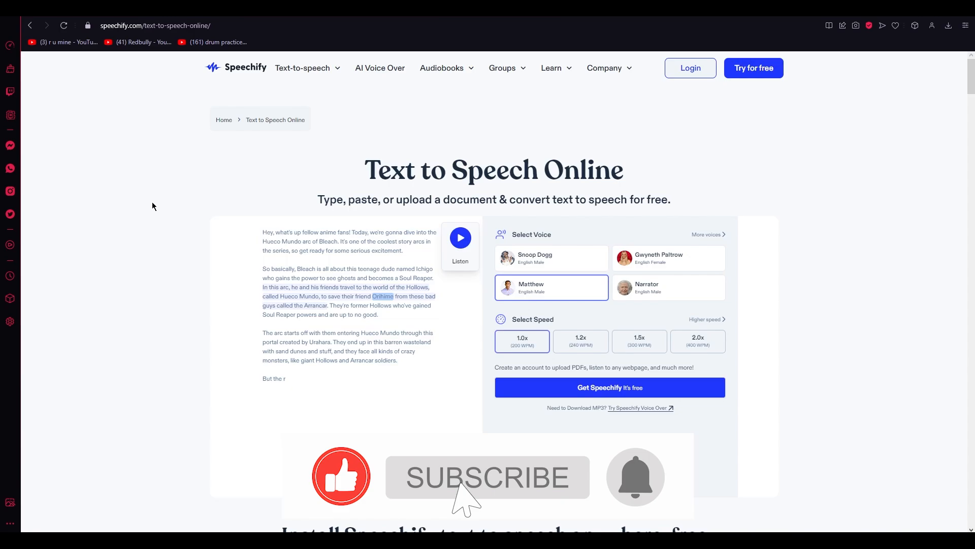
pyautogui.click(488, 477)
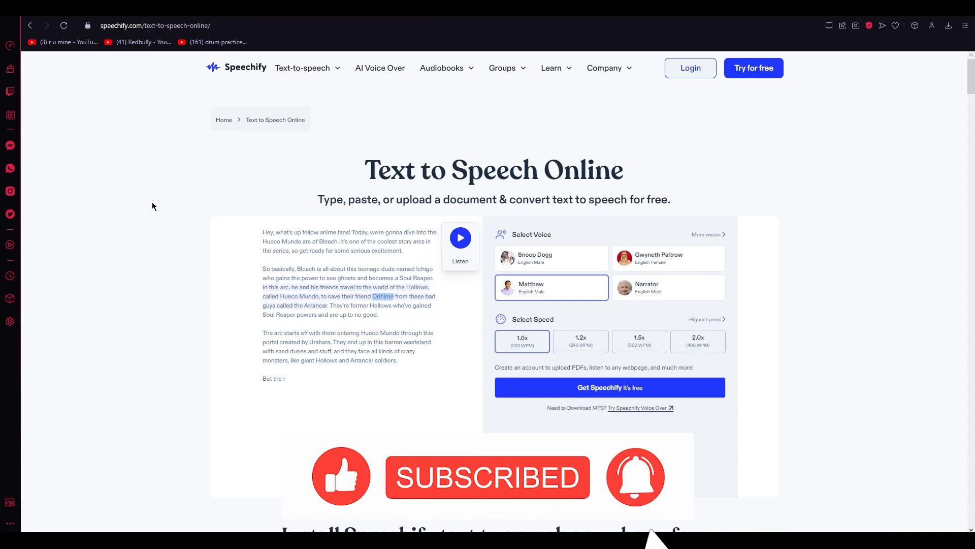